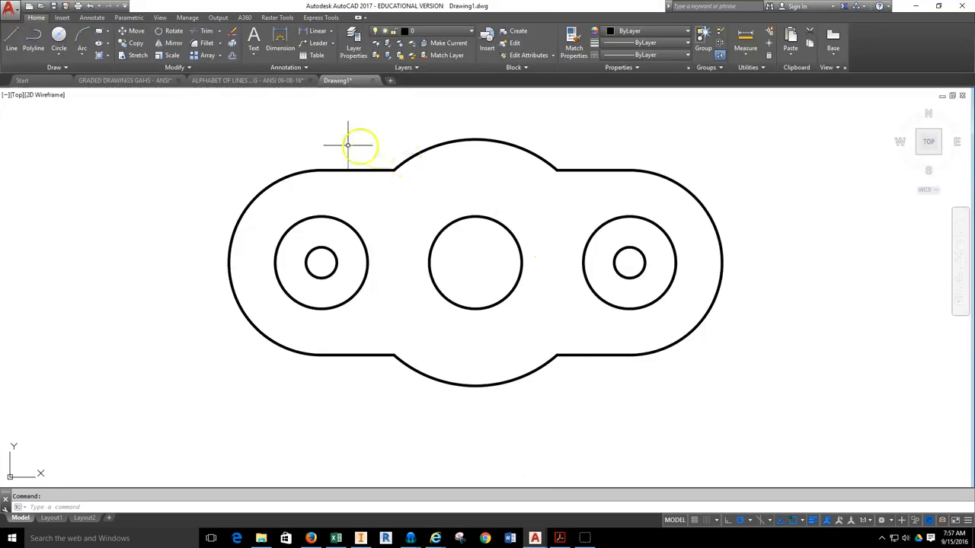
{"action": "mouse_move", "coordinate": [282, 293]}
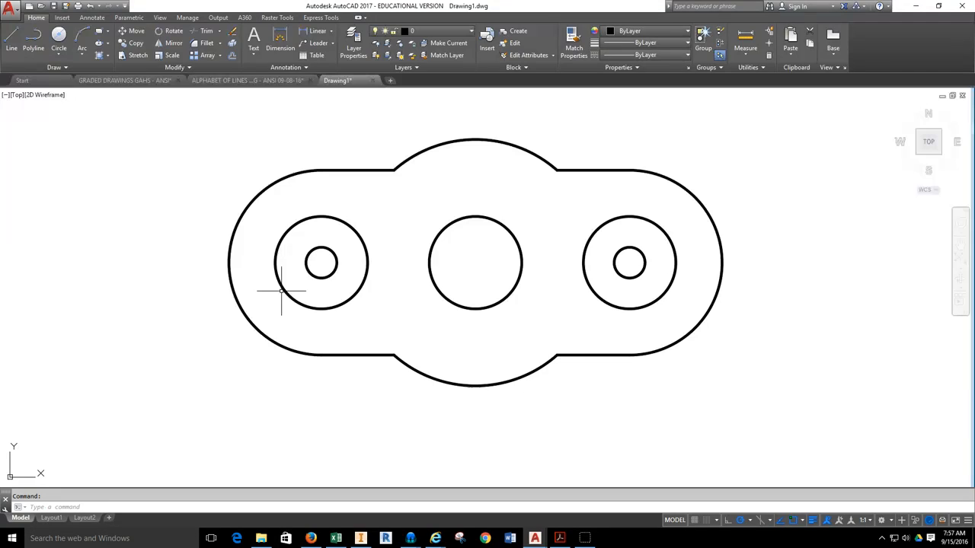
{"action": "mouse_move", "coordinate": [551, 290]}
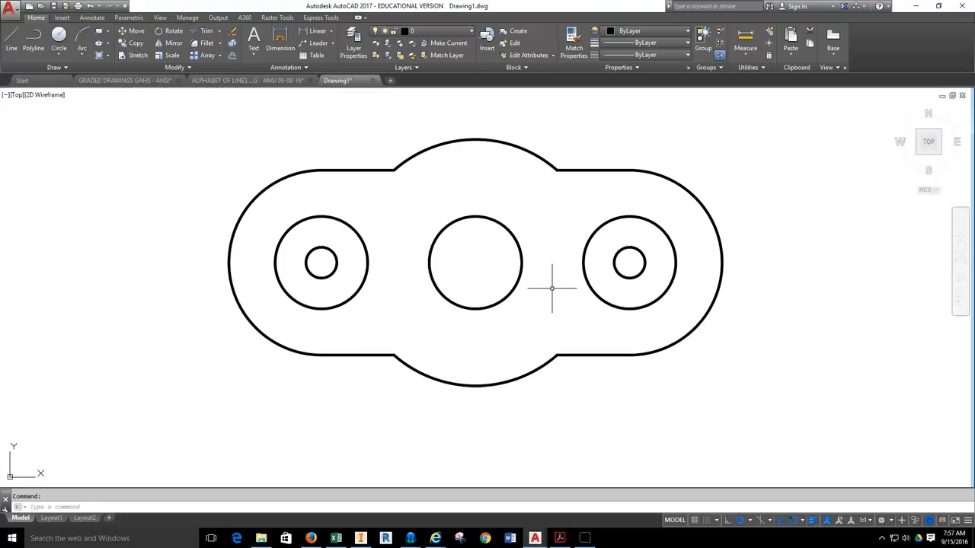
{"action": "mouse_move", "coordinate": [543, 199]}
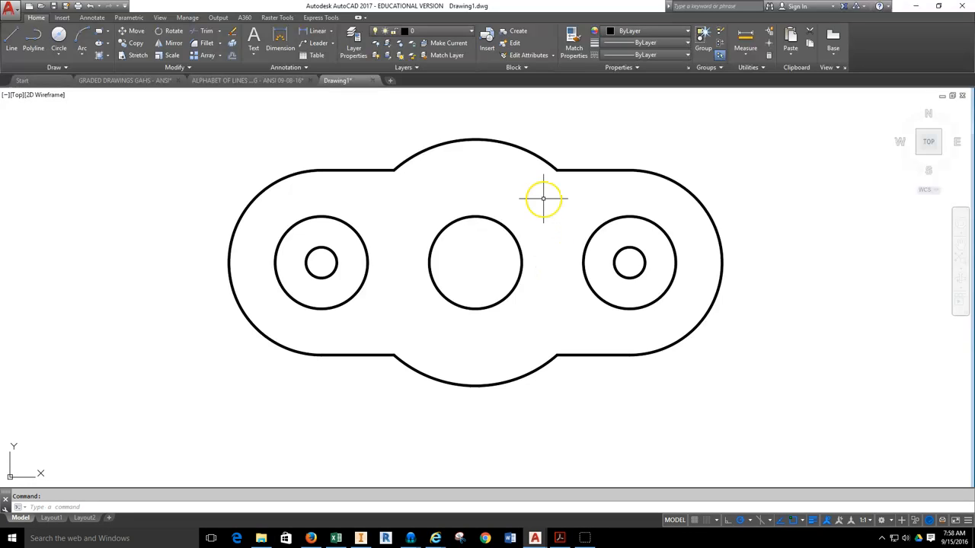
{"action": "mouse_move", "coordinate": [498, 94]}
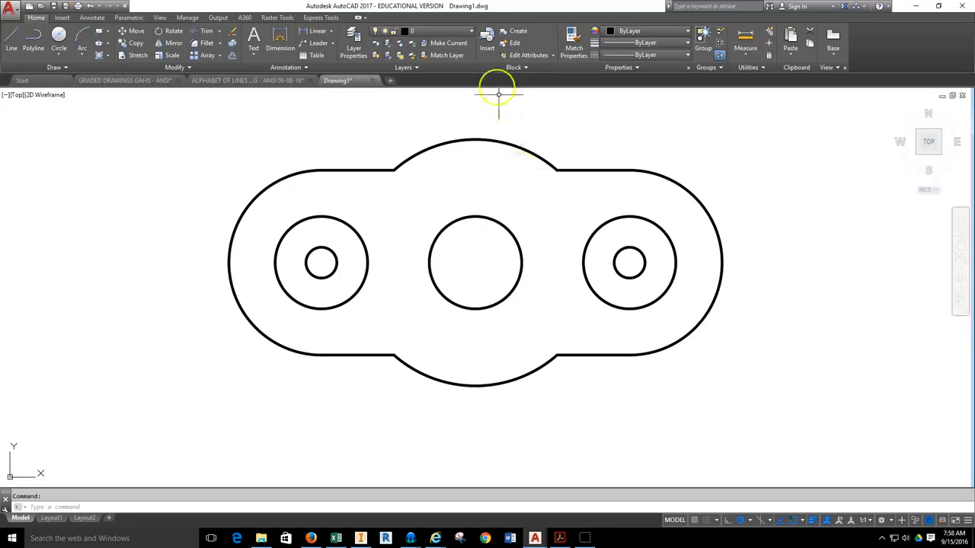
Show the layer list from the Home Layers panel.
{"action": "left_click", "coordinate": [469, 31]}
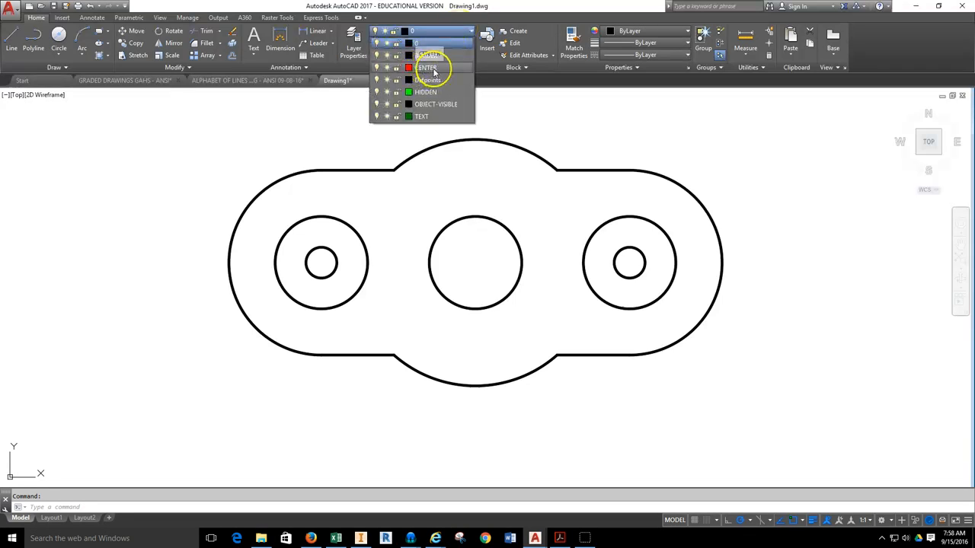
Make CENTER current and add center marks to the three circular holes.
{"action": "left_click", "coordinate": [426, 67]}
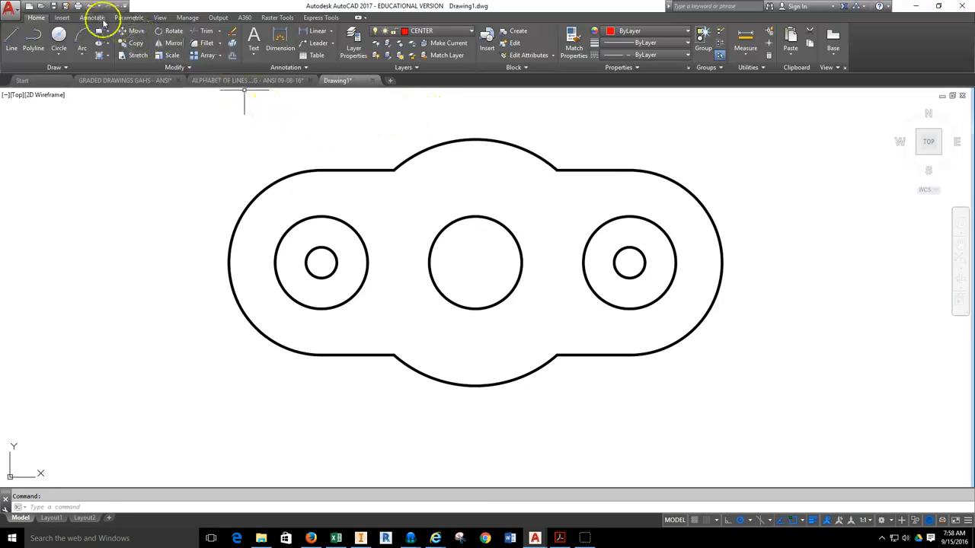
{"action": "left_click", "coordinate": [92, 17]}
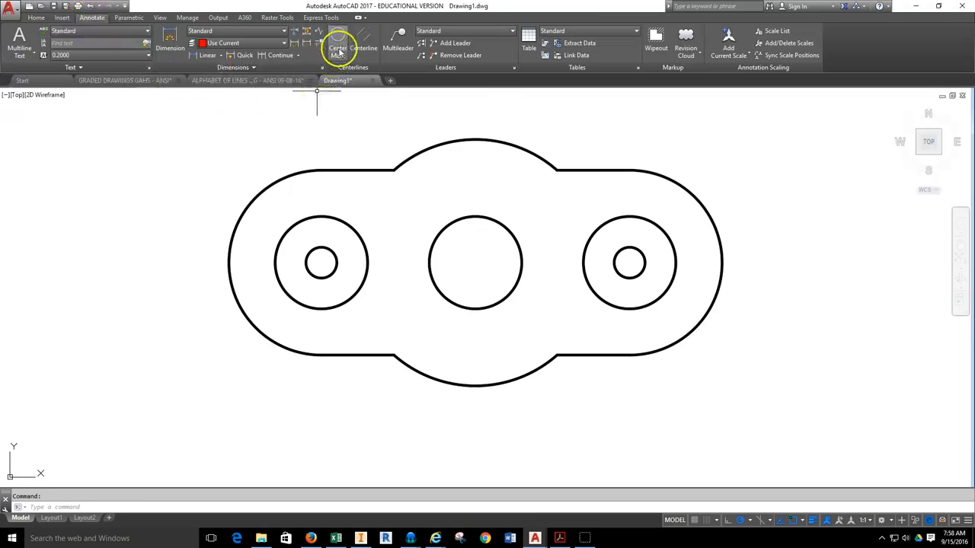
{"action": "mouse_move", "coordinate": [339, 47]}
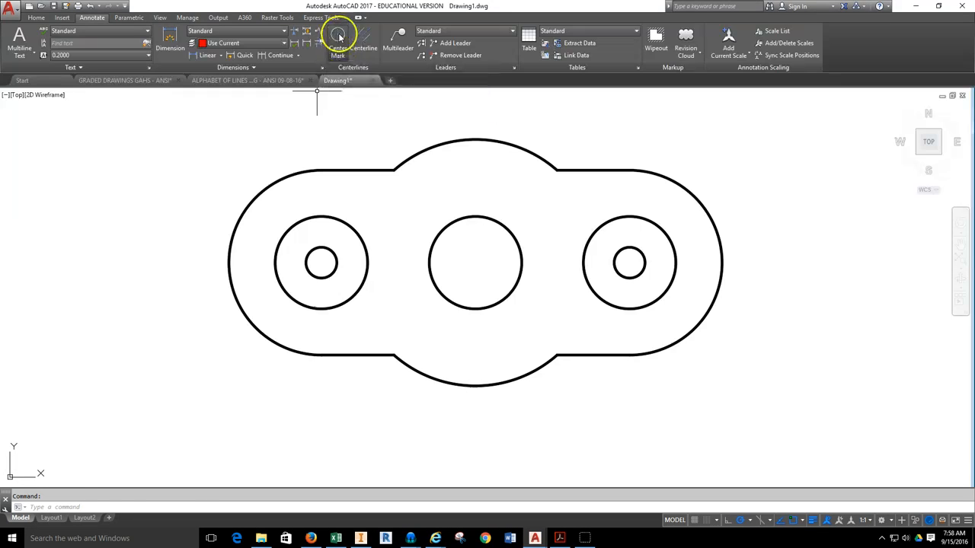
{"action": "left_click", "coordinate": [338, 35]}
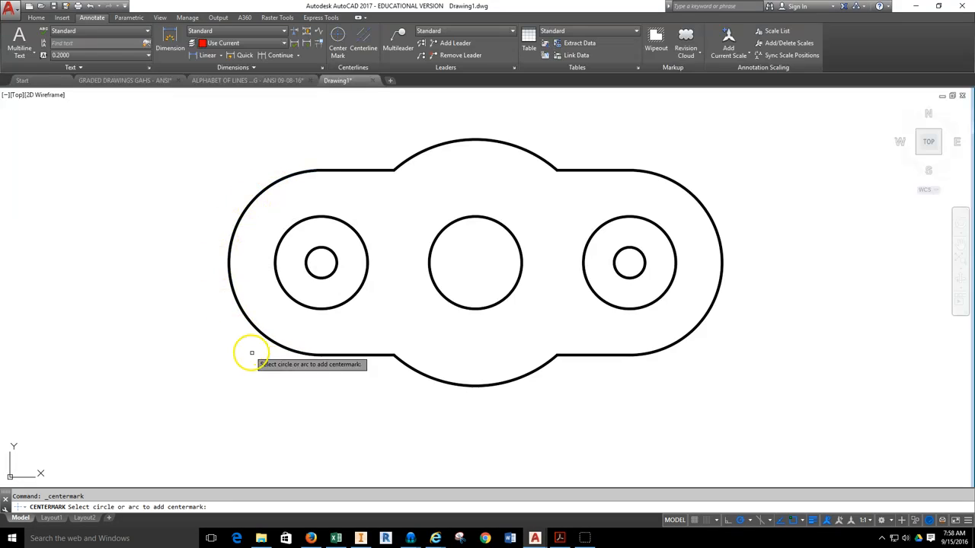
{"action": "left_click", "coordinate": [320, 262]}
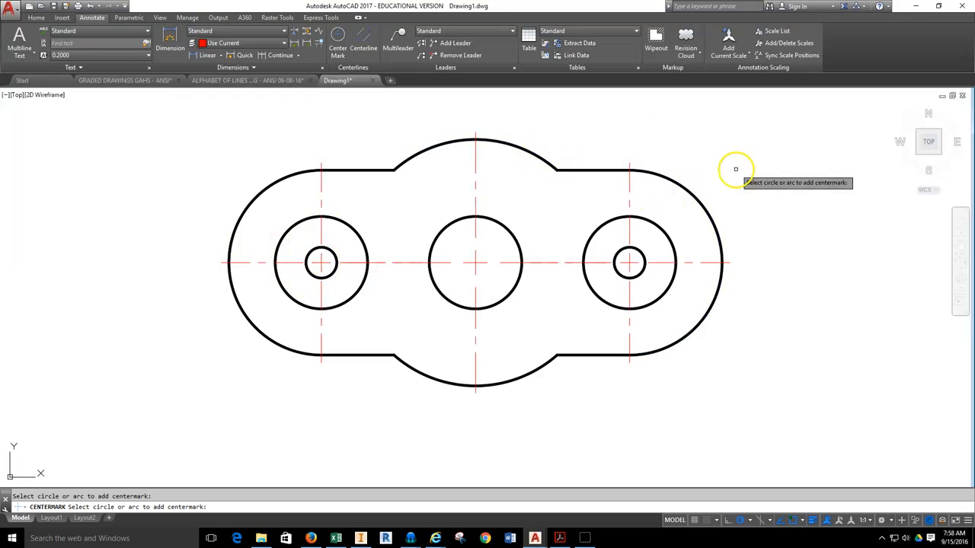
{"action": "mouse_move", "coordinate": [621, 165]}
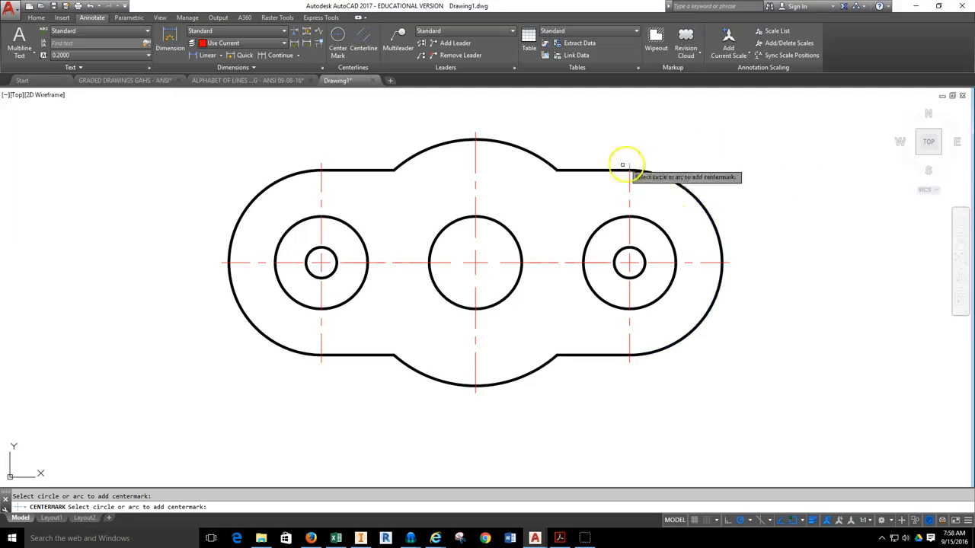
{"action": "mouse_move", "coordinate": [663, 131]}
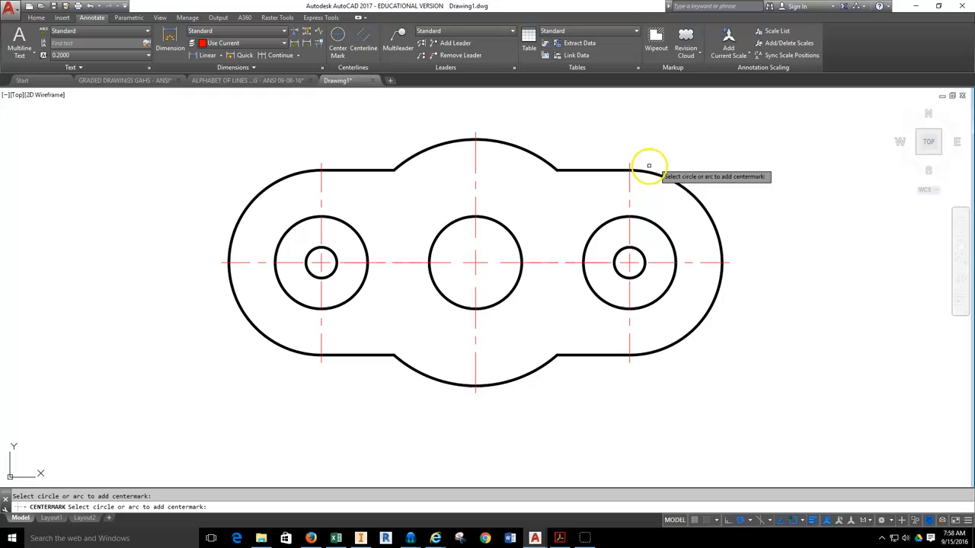
{"action": "mouse_move", "coordinate": [710, 152]}
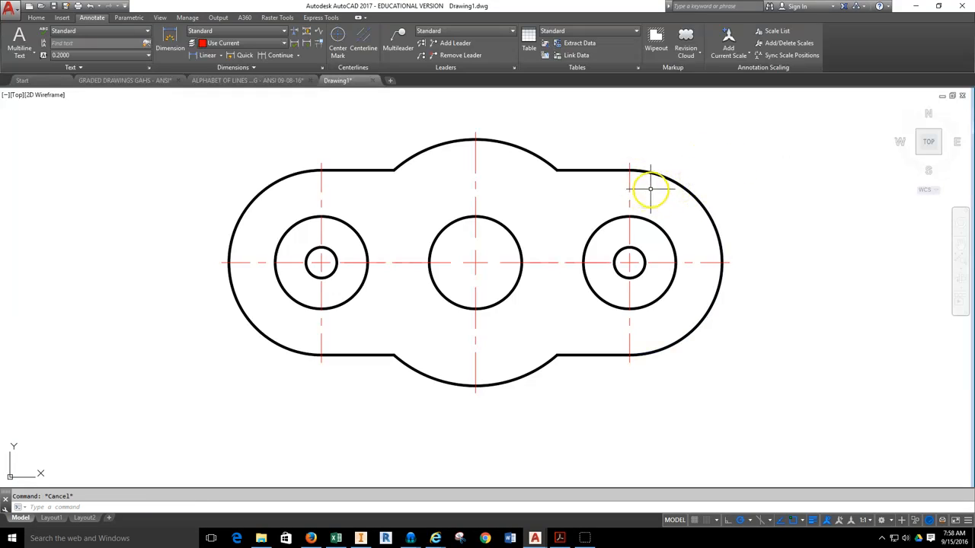
Window-select the three center marks and bring up their properties.
{"action": "left_click", "coordinate": [652, 189]}
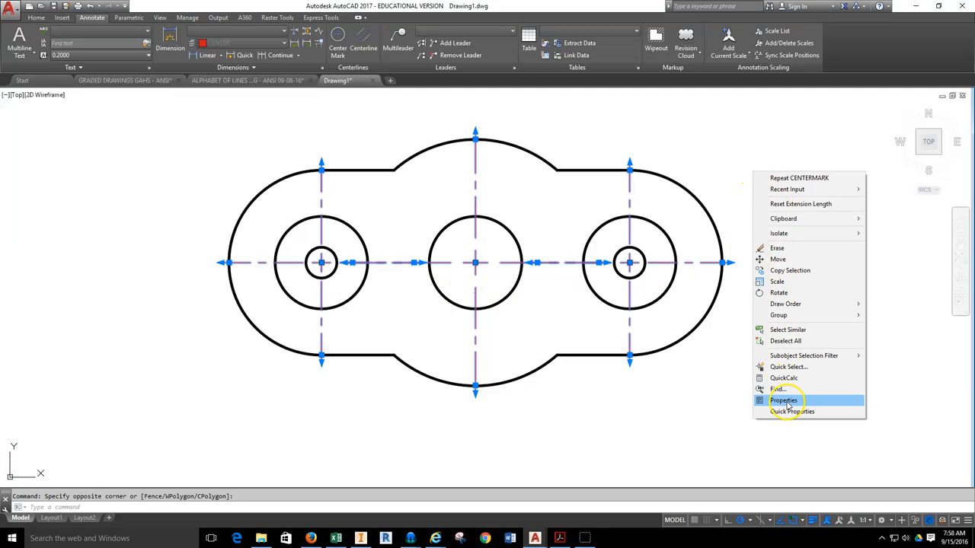
{"action": "mouse_move", "coordinate": [789, 400]}
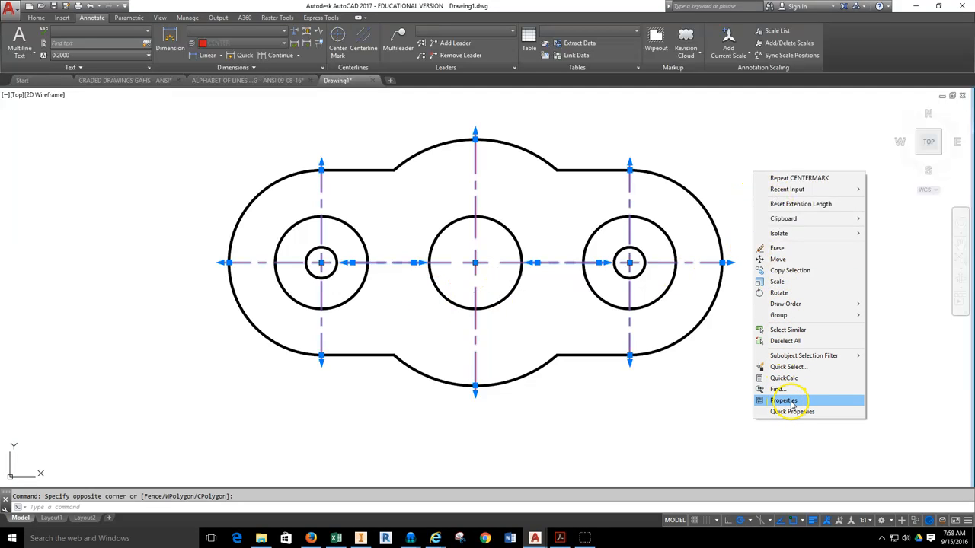
{"action": "left_click", "coordinate": [785, 401]}
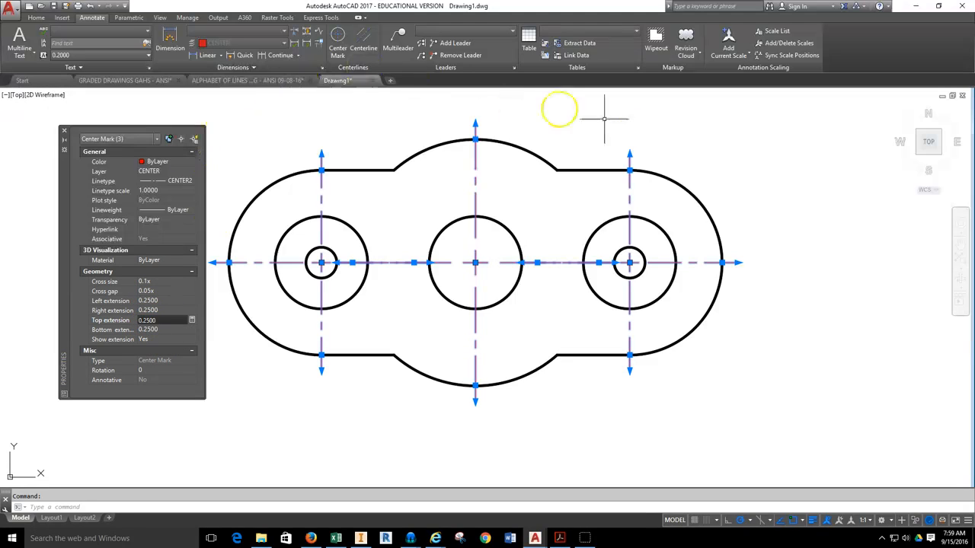
{"action": "mouse_move", "coordinate": [243, 140]}
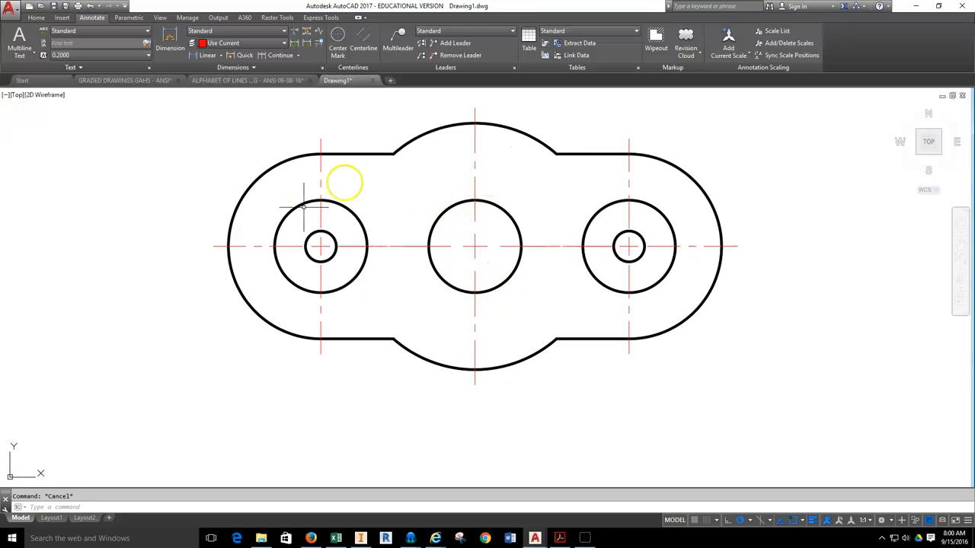
{"action": "mouse_move", "coordinate": [435, 241]}
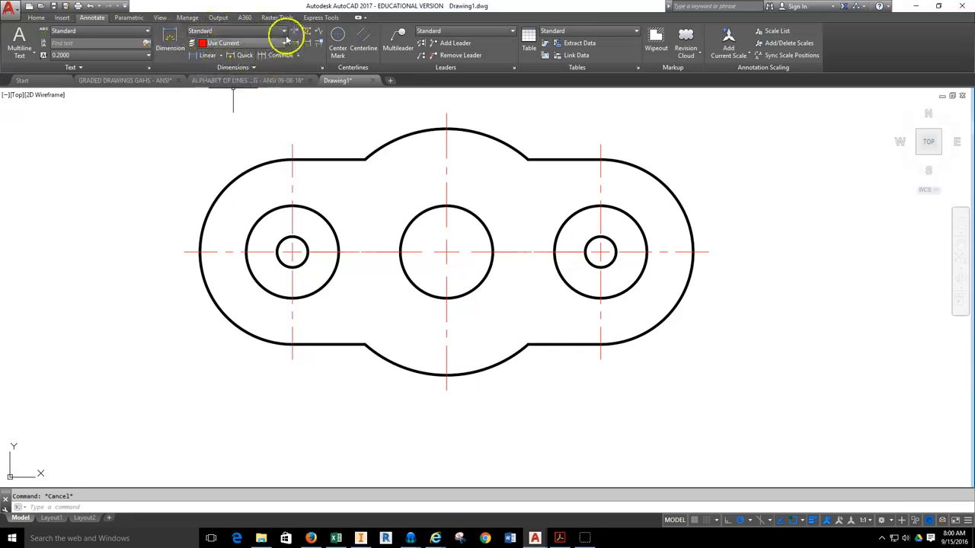
{"action": "mouse_move", "coordinate": [287, 36]}
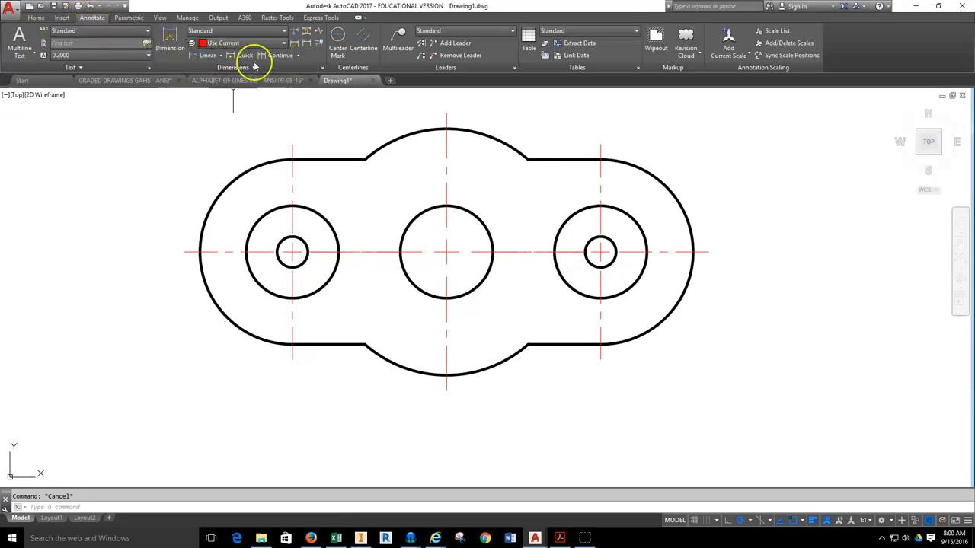
{"action": "mouse_move", "coordinate": [283, 34]}
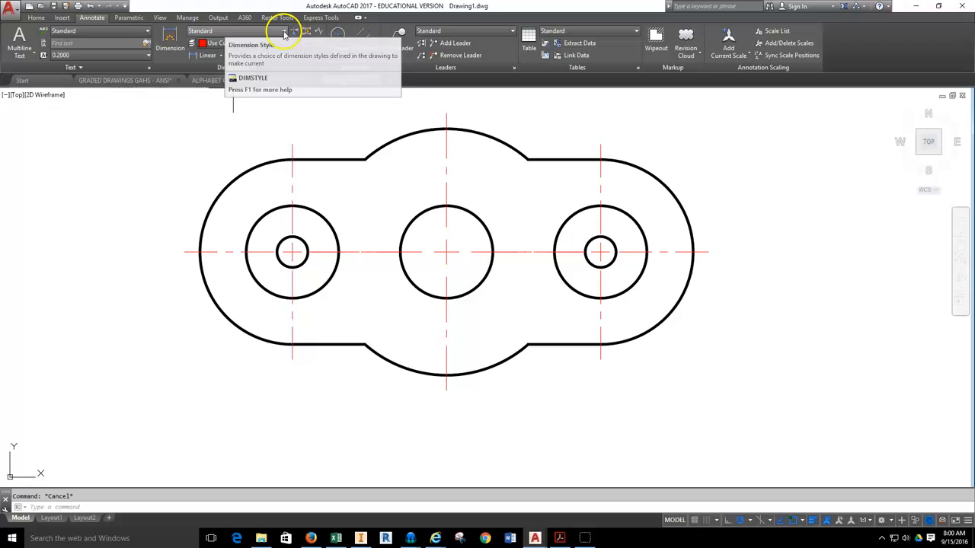
{"action": "left_click", "coordinate": [283, 31]}
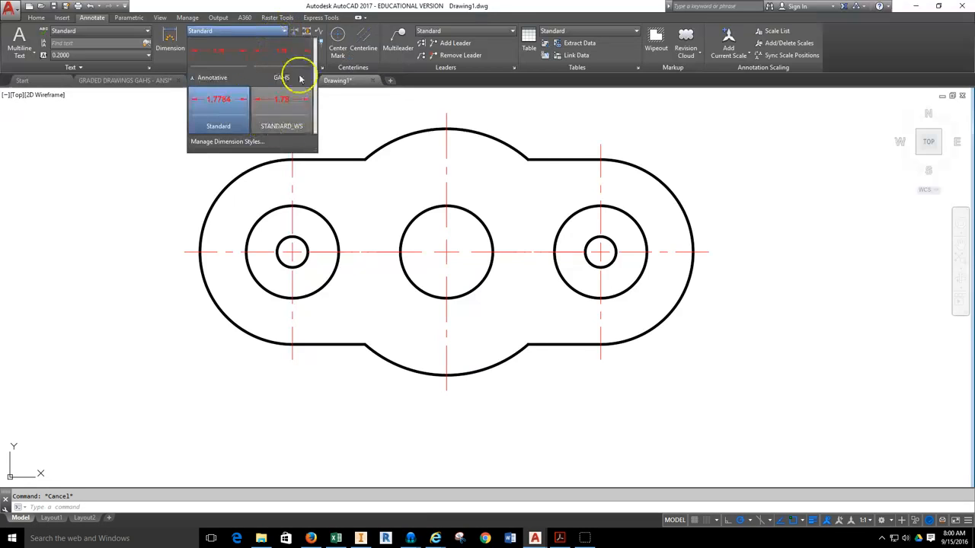
{"action": "mouse_move", "coordinate": [226, 76]}
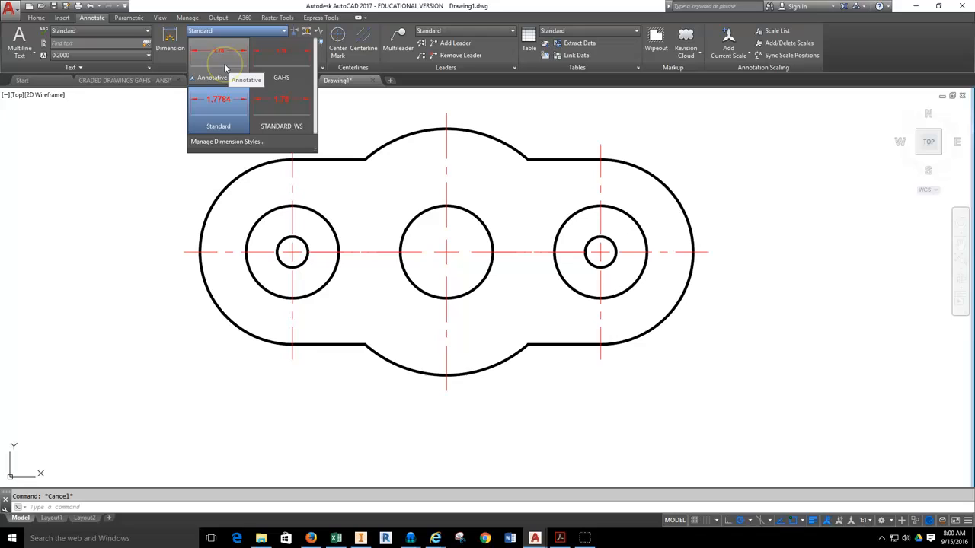
{"action": "mouse_move", "coordinate": [282, 76]}
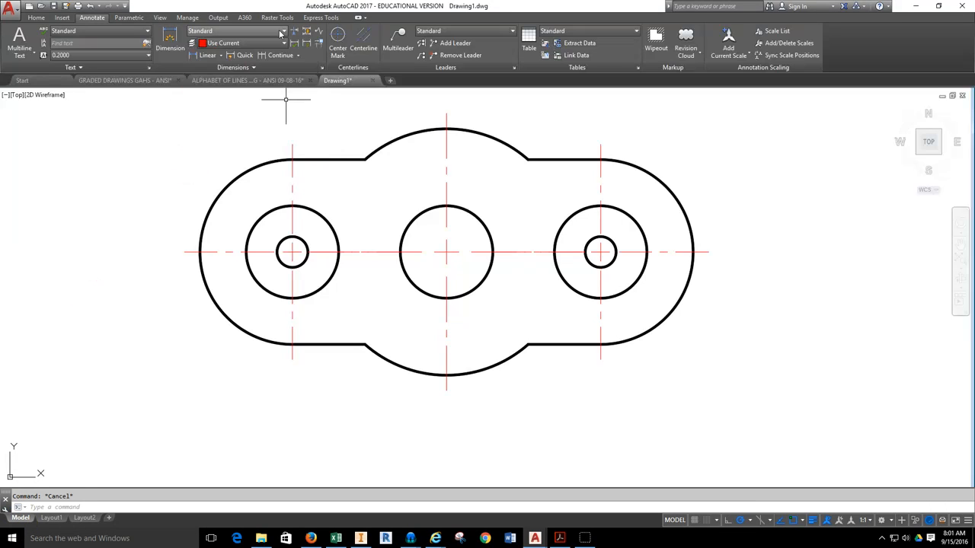
{"action": "left_click", "coordinate": [284, 30]}
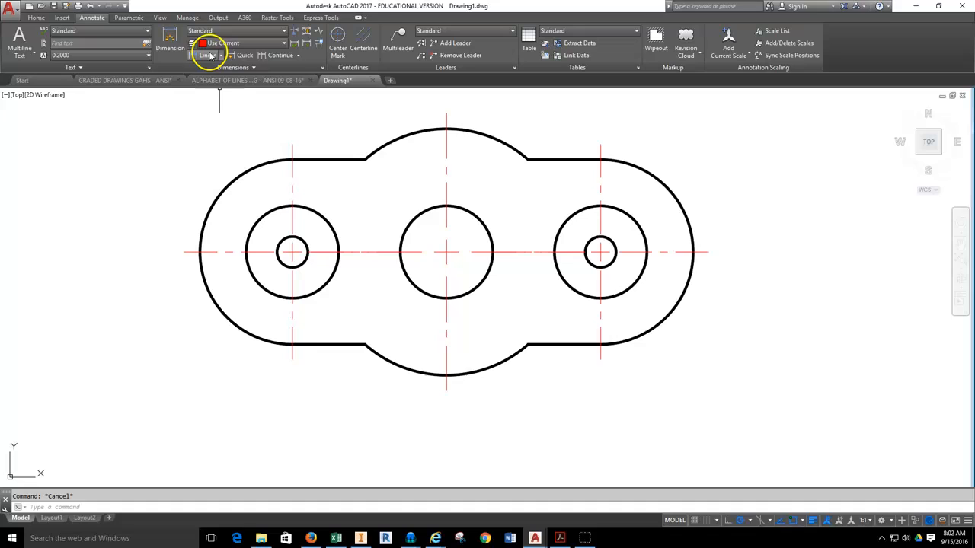
Place a 5.0000 linear dimension between the left and right hole center lines.
{"action": "left_click", "coordinate": [207, 55]}
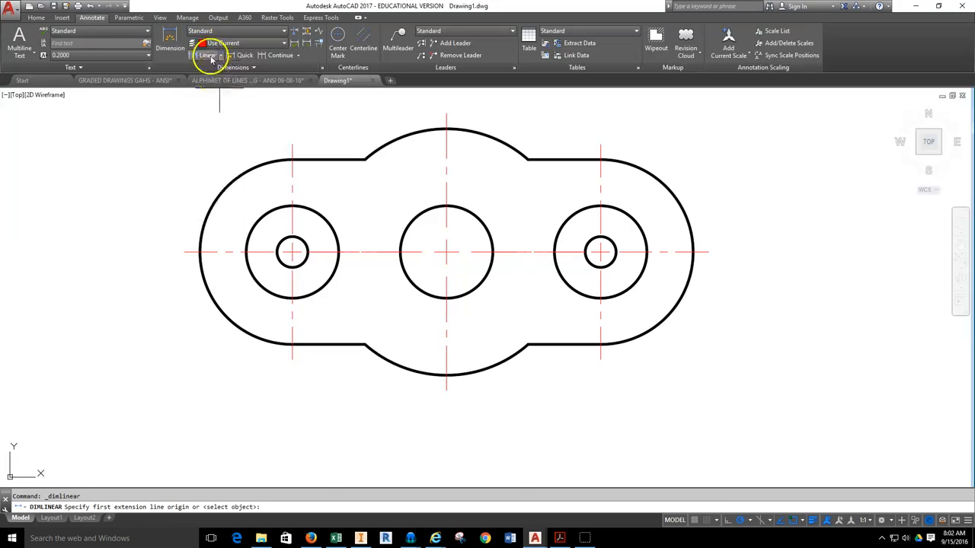
{"action": "left_click", "coordinate": [292, 359]}
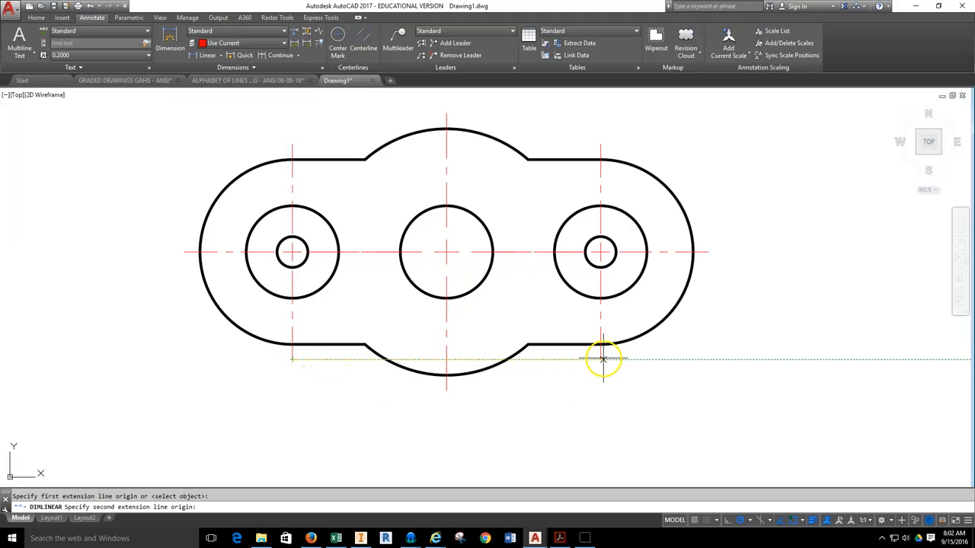
{"action": "left_click", "coordinate": [602, 358]}
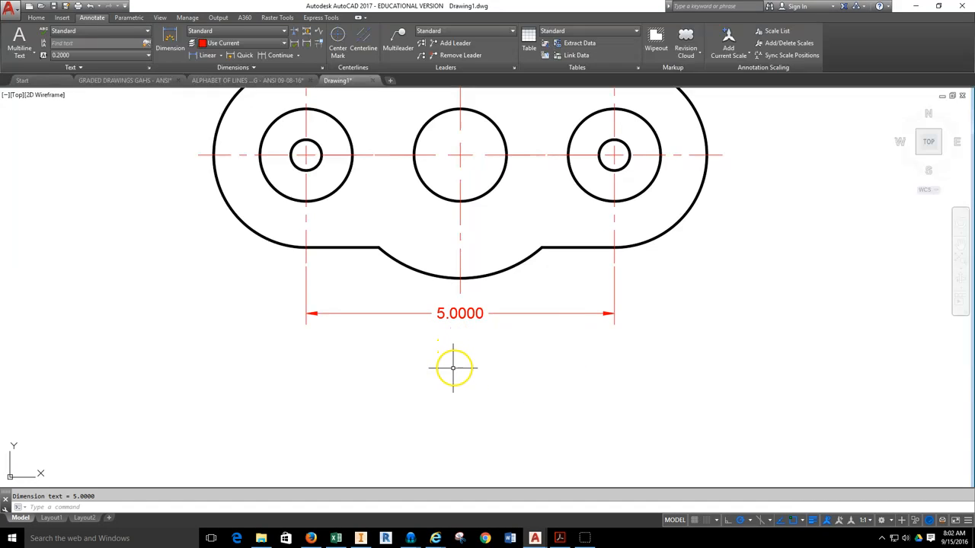
{"action": "mouse_move", "coordinate": [509, 367]}
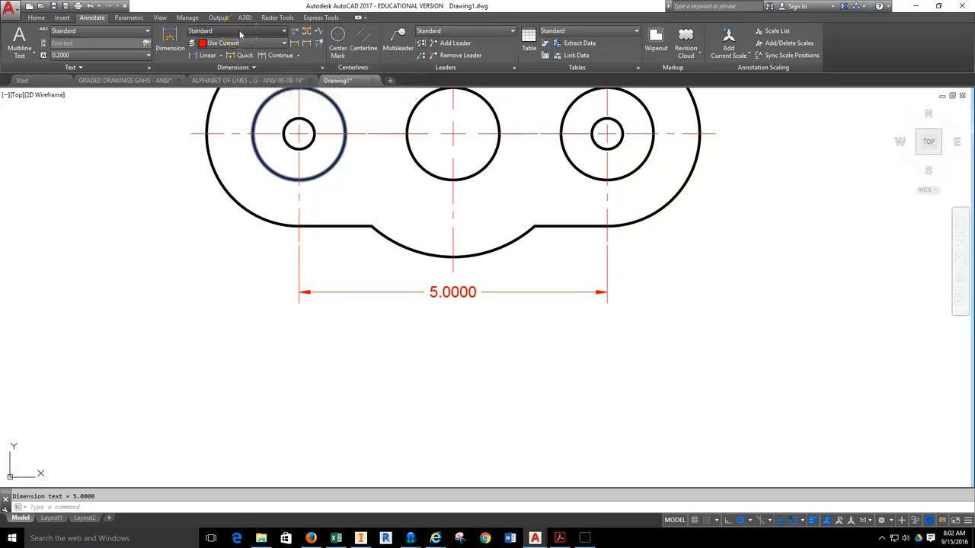
{"action": "left_click", "coordinate": [283, 31]}
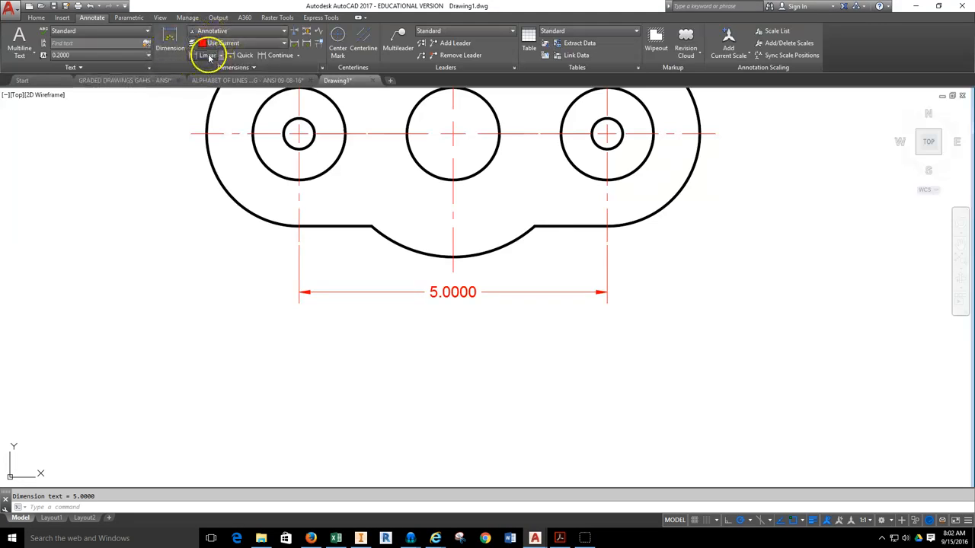
{"action": "left_click", "coordinate": [207, 55]}
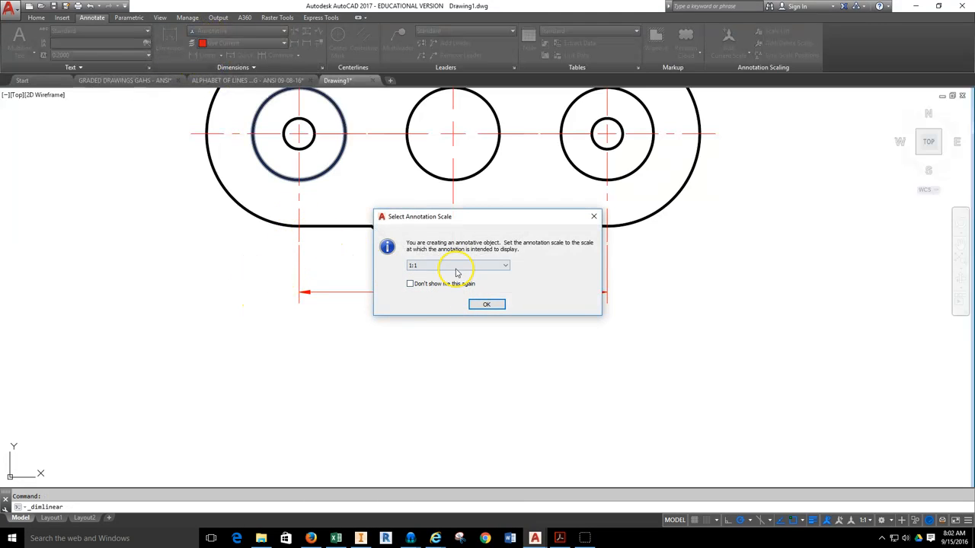
{"action": "mouse_move", "coordinate": [527, 222]}
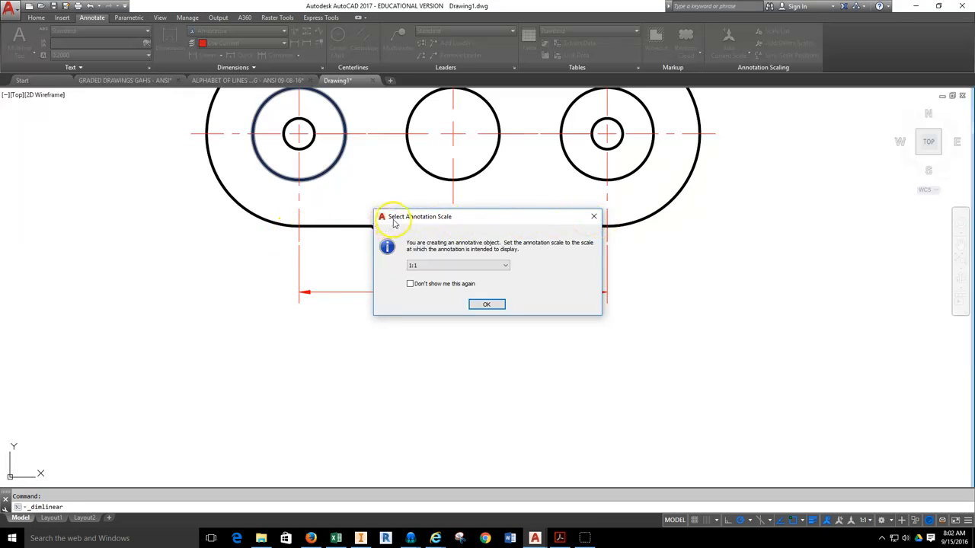
{"action": "mouse_move", "coordinate": [445, 223]}
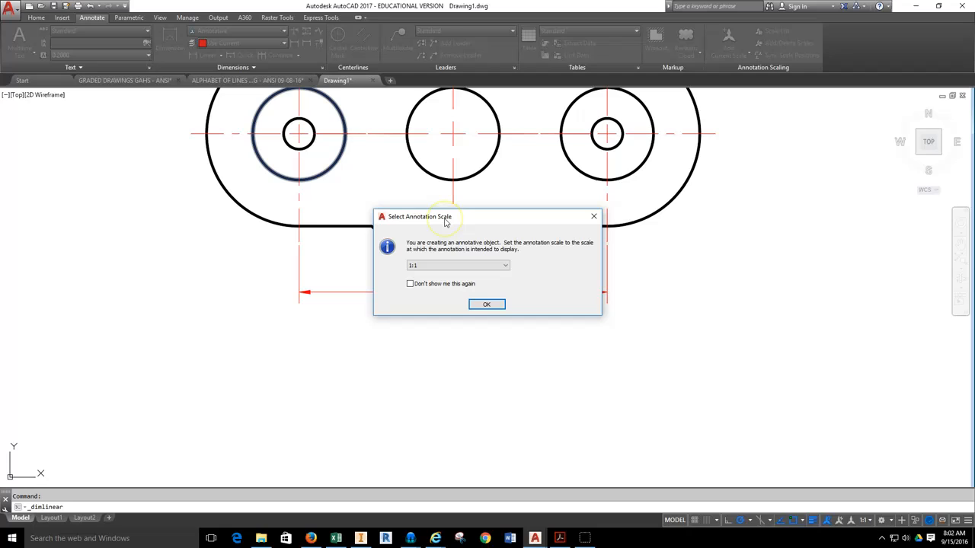
{"action": "mouse_move", "coordinate": [439, 247]}
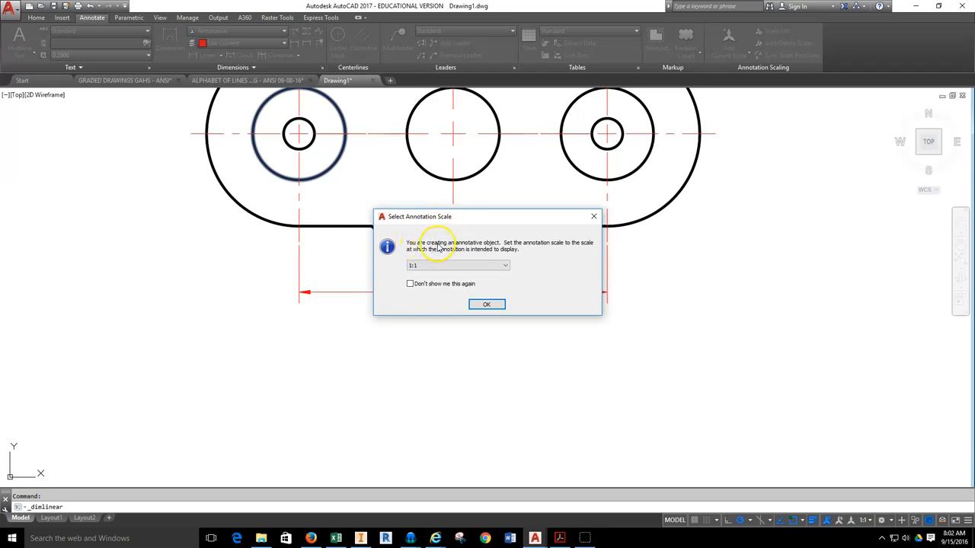
{"action": "mouse_move", "coordinate": [526, 256]}
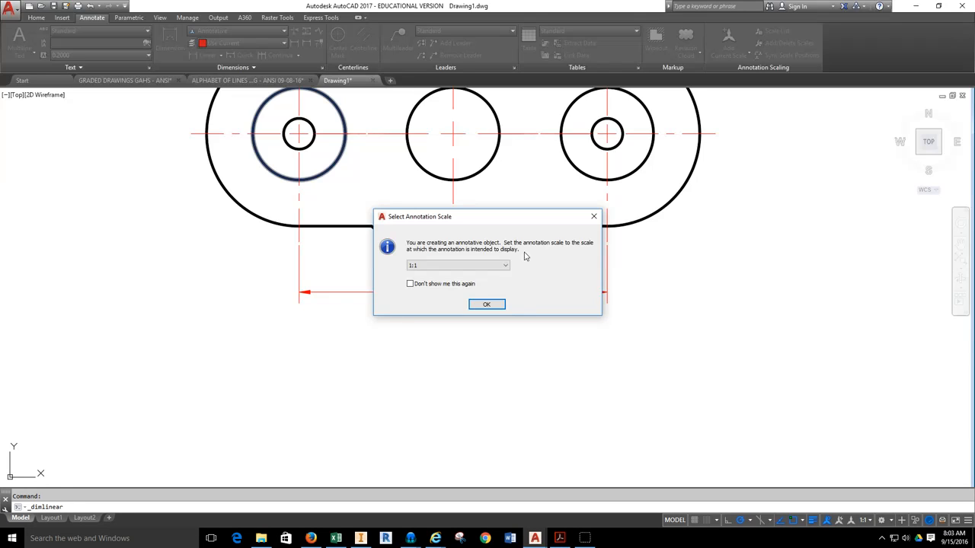
Accept the 0.5 annotation scale and place a 5.00 annotative dimension between the outer hole centres.
{"action": "left_click", "coordinate": [488, 305]}
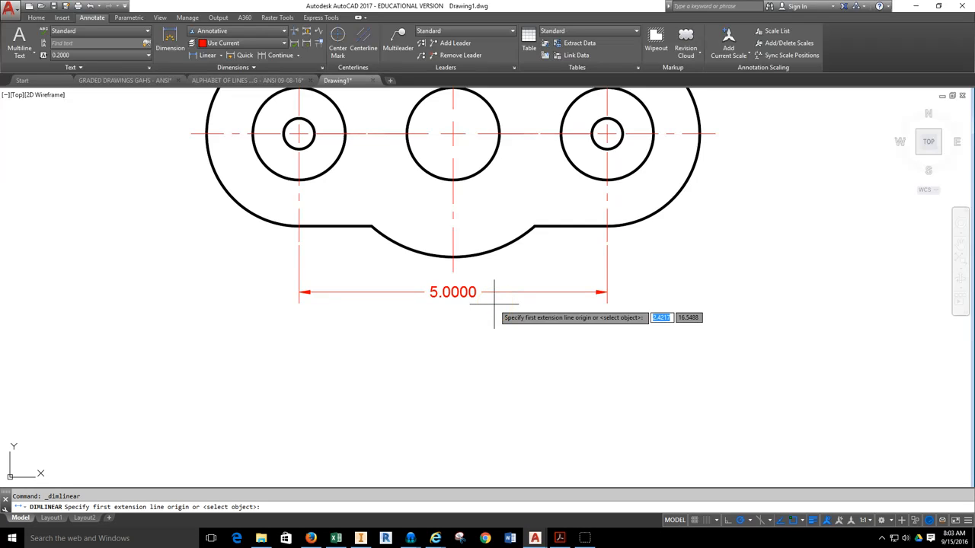
{"action": "mouse_move", "coordinate": [869, 521]}
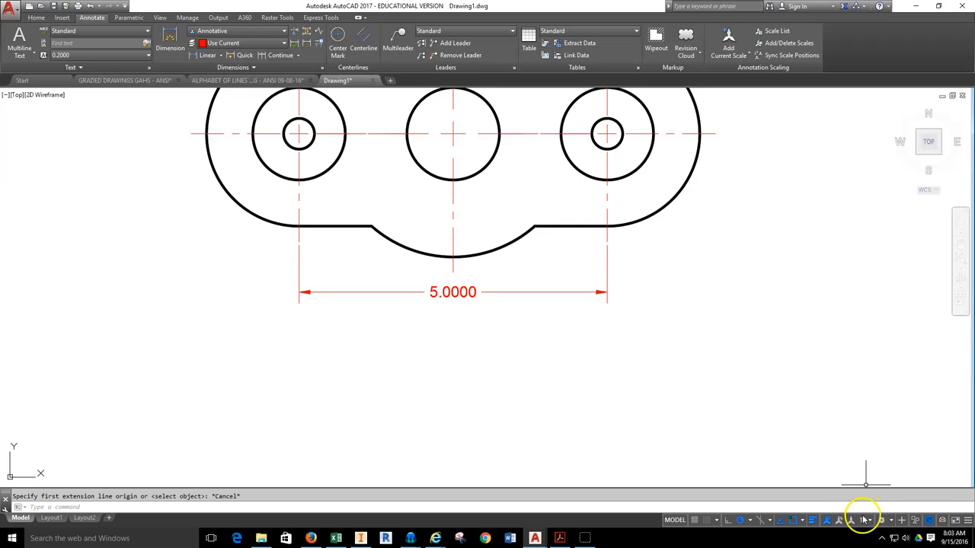
{"action": "mouse_move", "coordinate": [865, 521]}
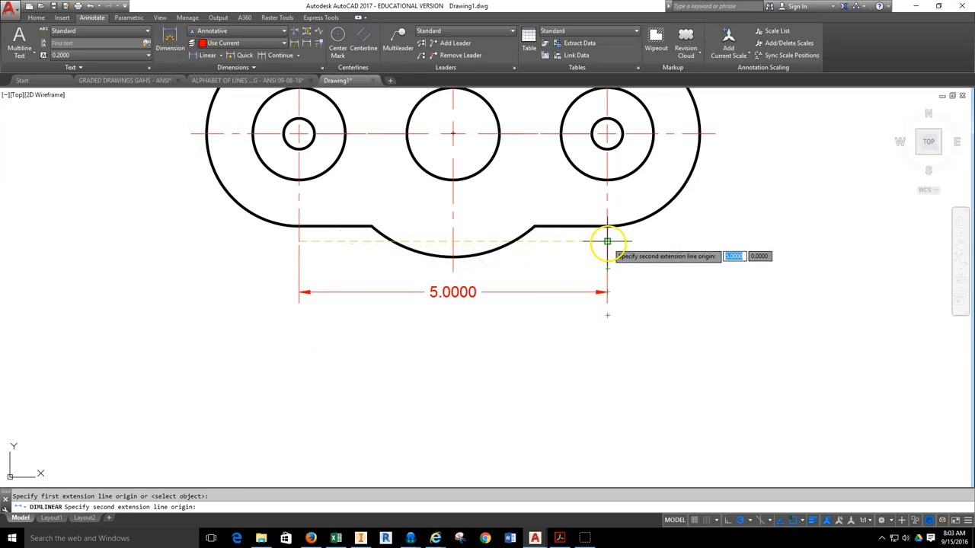
{"action": "left_click", "coordinate": [606, 242]}
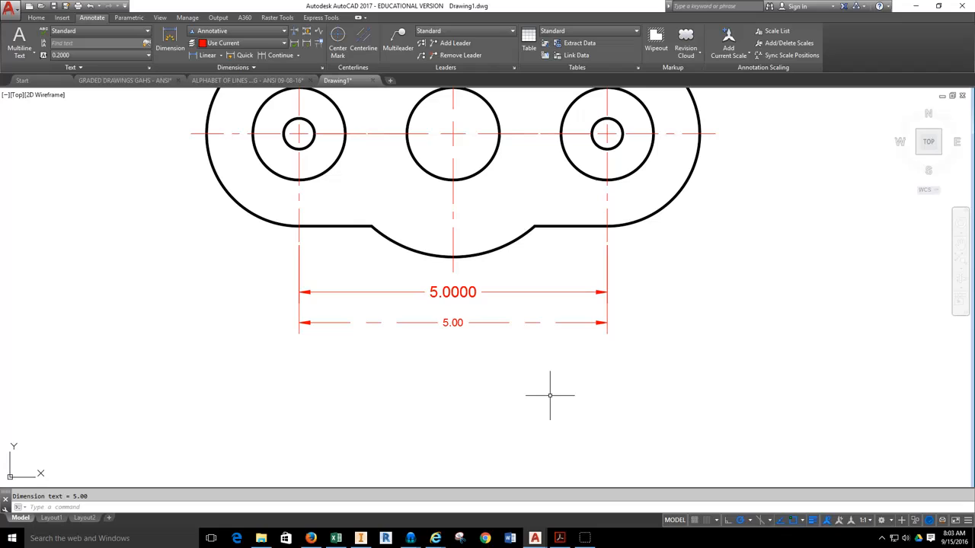
{"action": "mouse_move", "coordinate": [280, 238]}
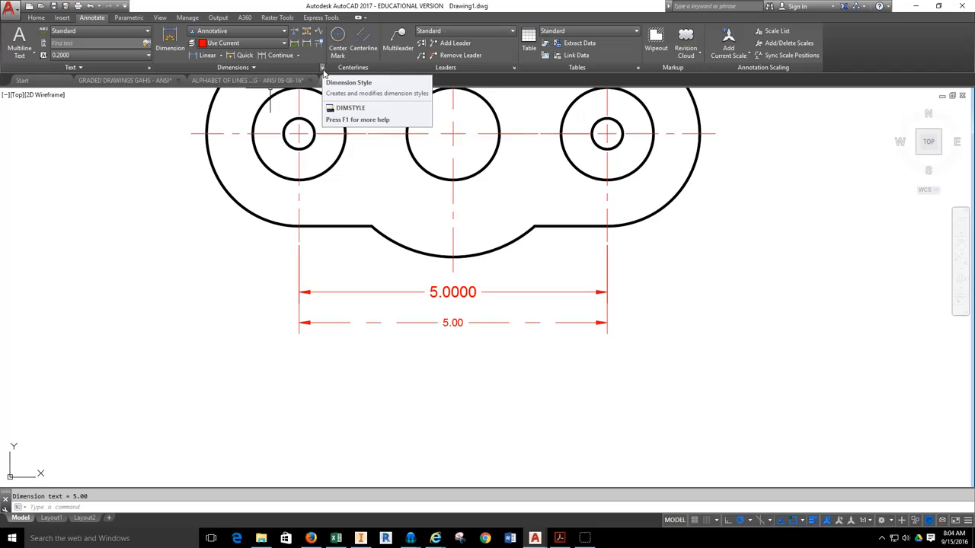
{"action": "mouse_move", "coordinate": [323, 68]}
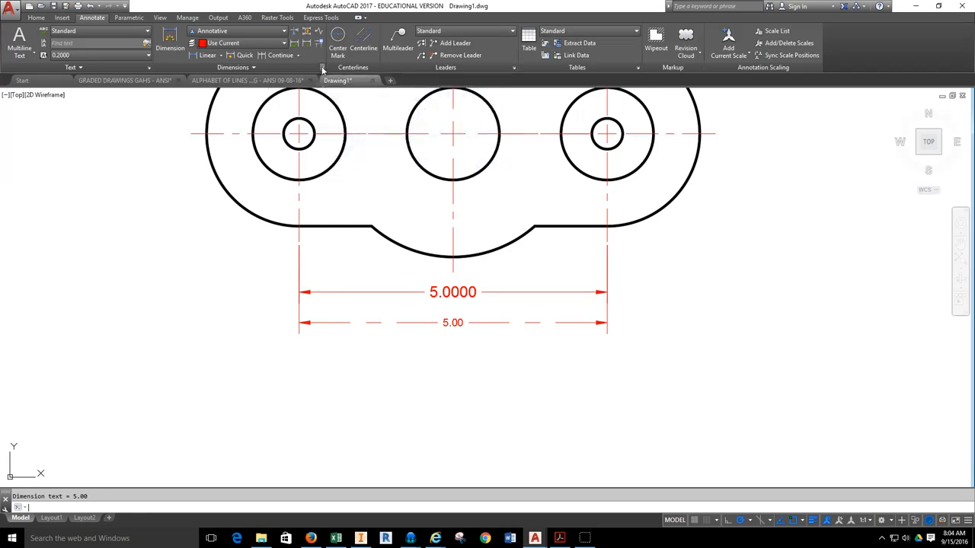
Bring up Dimension Style Manager and select the Standard style.
{"action": "left_click", "coordinate": [323, 67]}
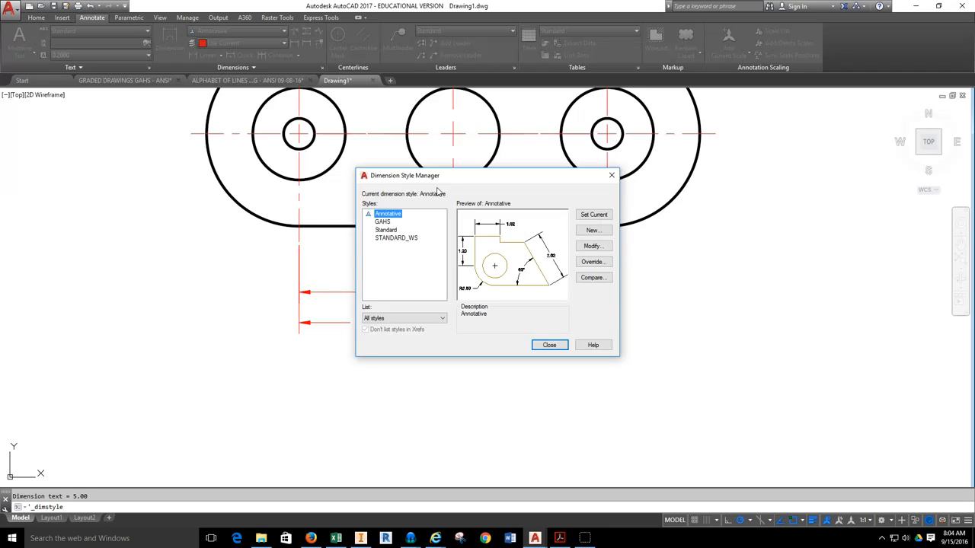
{"action": "left_click", "coordinate": [389, 214]}
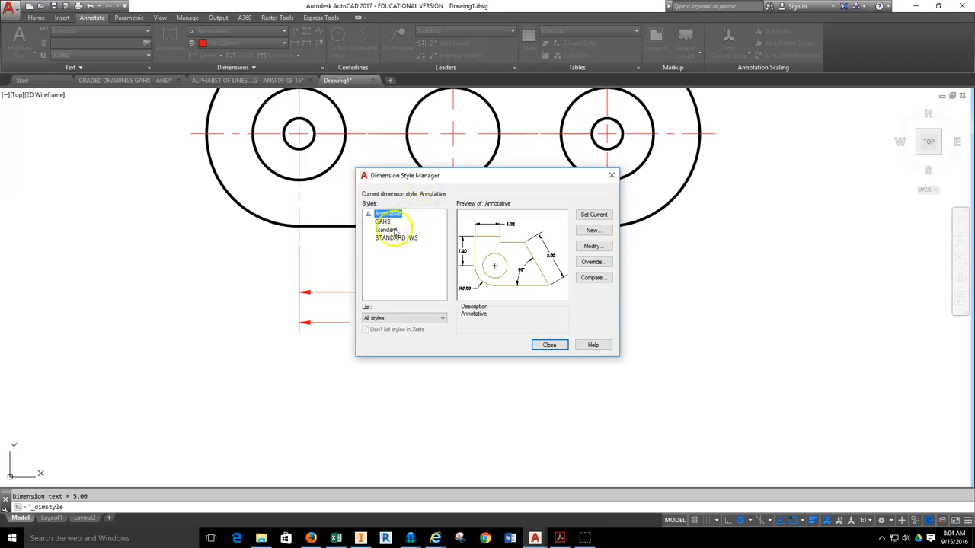
{"action": "left_click", "coordinate": [386, 229]}
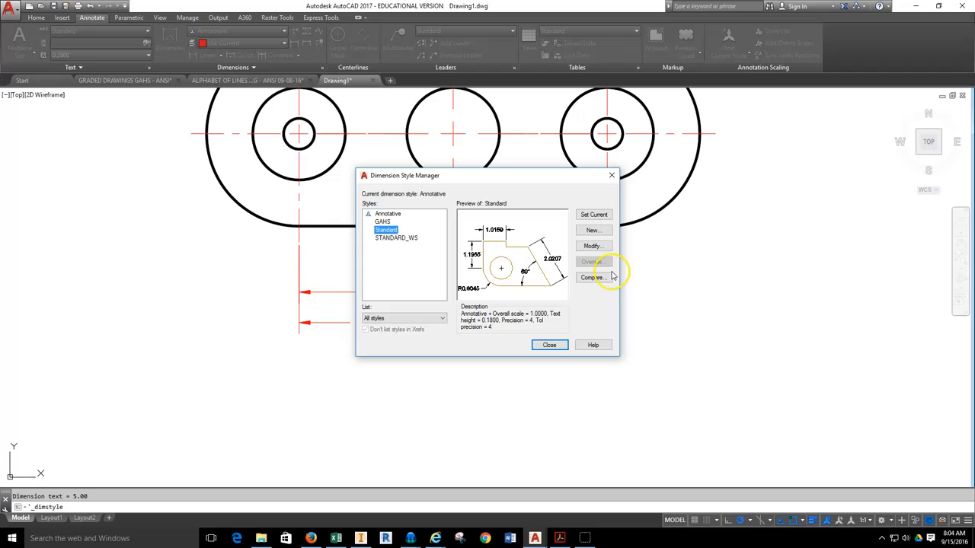
{"action": "mouse_move", "coordinate": [592, 247]}
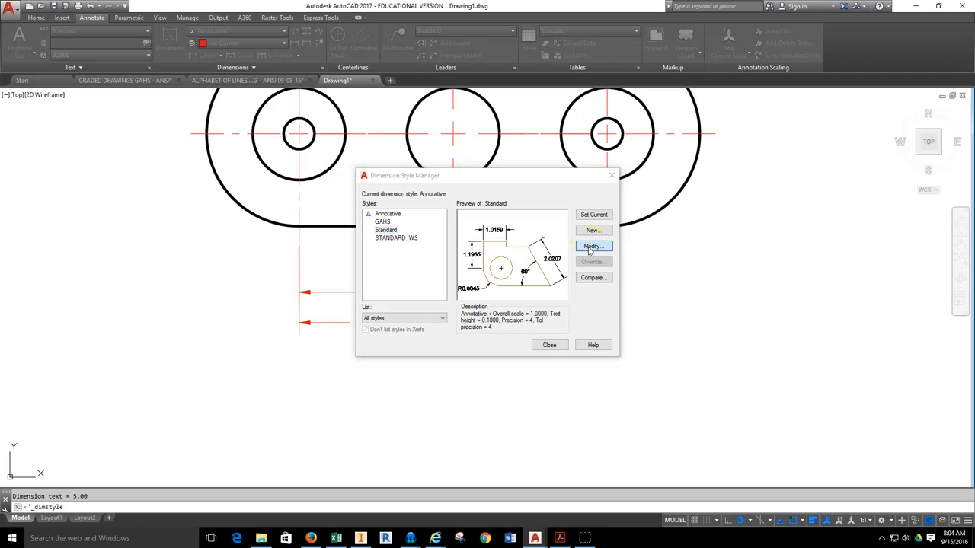
Modify the Standard style and set its text height to 0.125.
{"action": "left_click", "coordinate": [593, 245]}
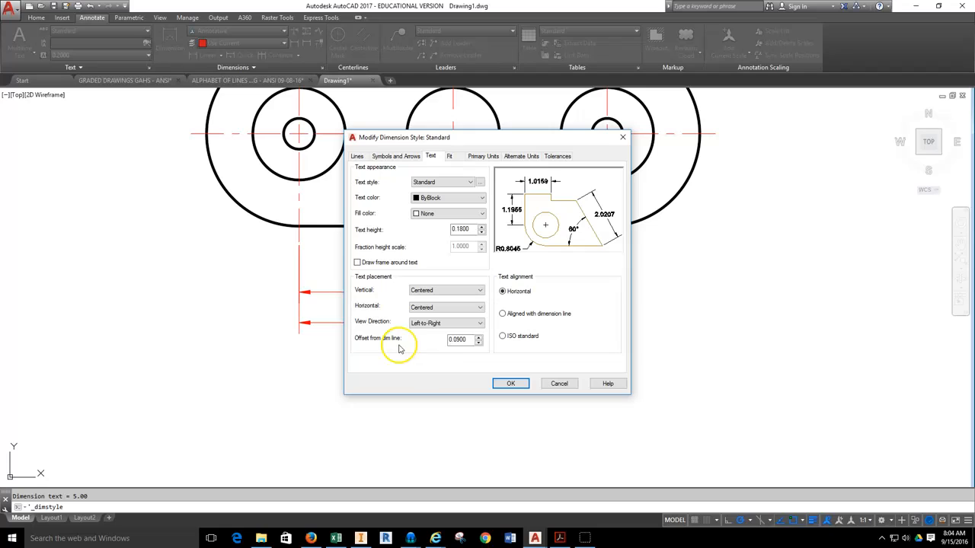
{"action": "mouse_move", "coordinate": [387, 223]}
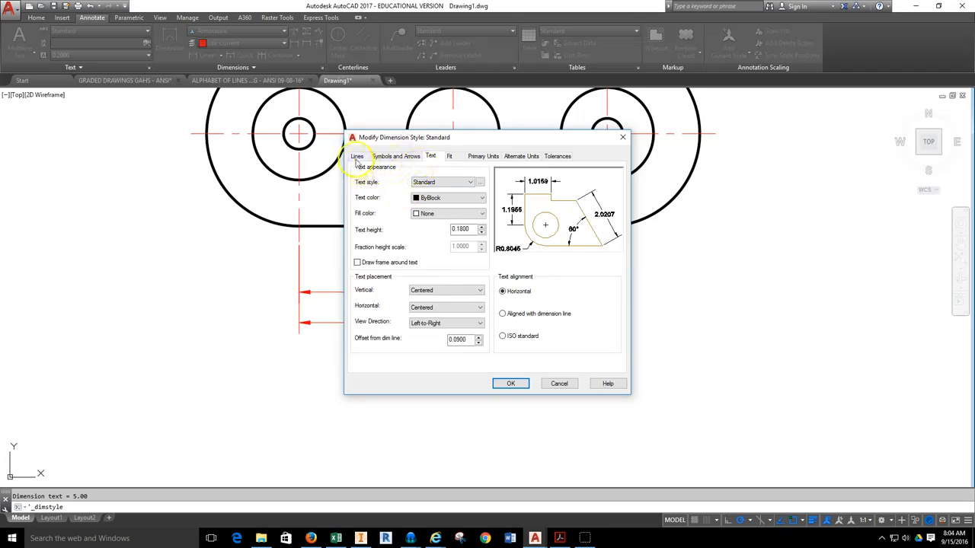
{"action": "left_click", "coordinate": [396, 156]}
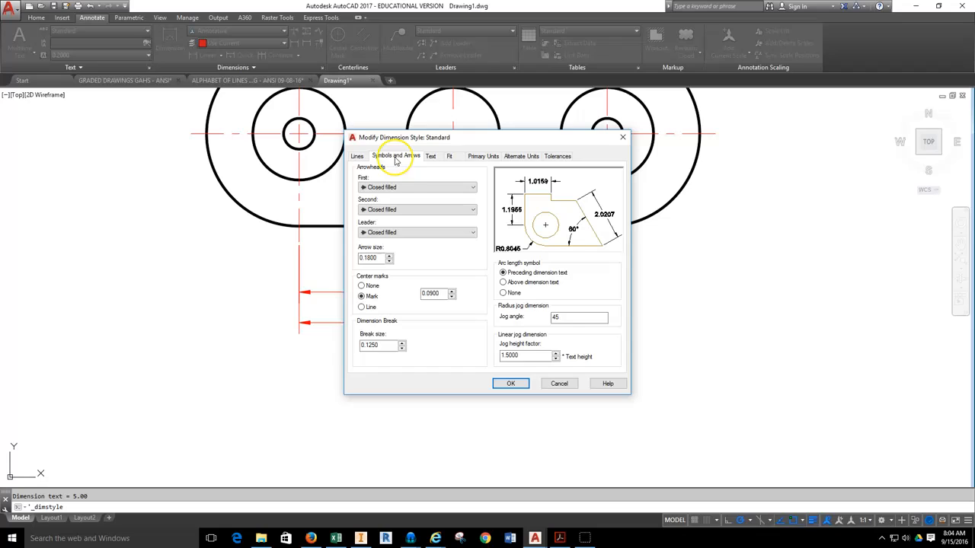
{"action": "left_click", "coordinate": [447, 156]}
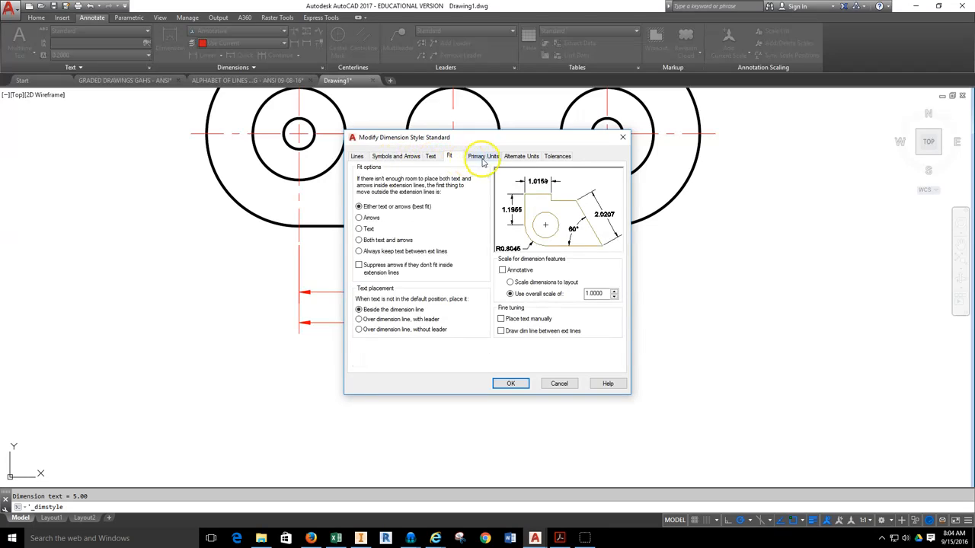
{"action": "left_click", "coordinate": [430, 155]}
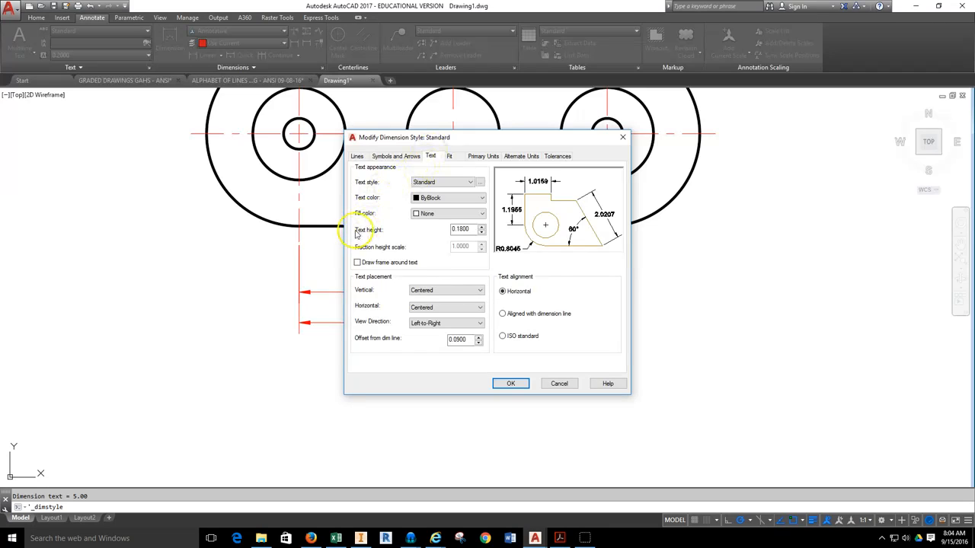
{"action": "left_click", "coordinate": [460, 229]}
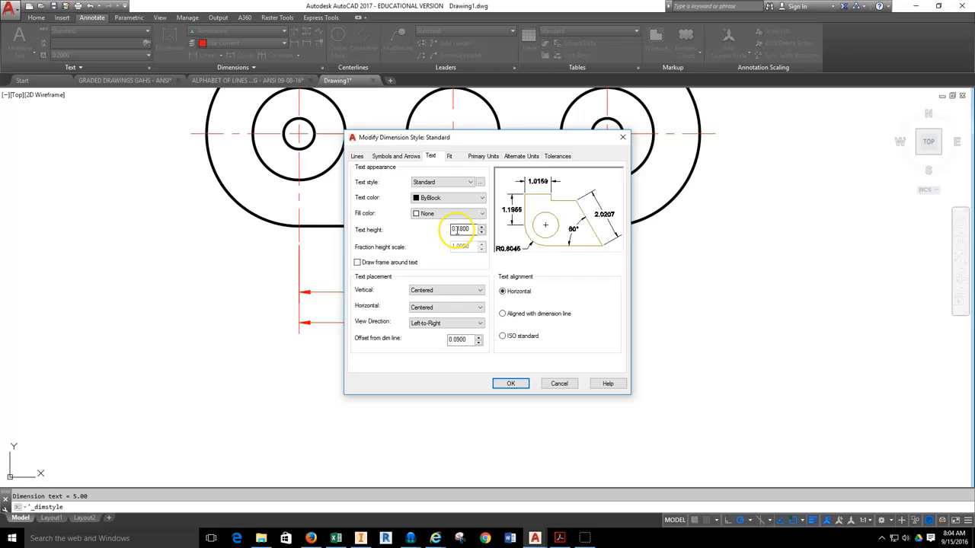
{"action": "mouse_move", "coordinate": [460, 229]}
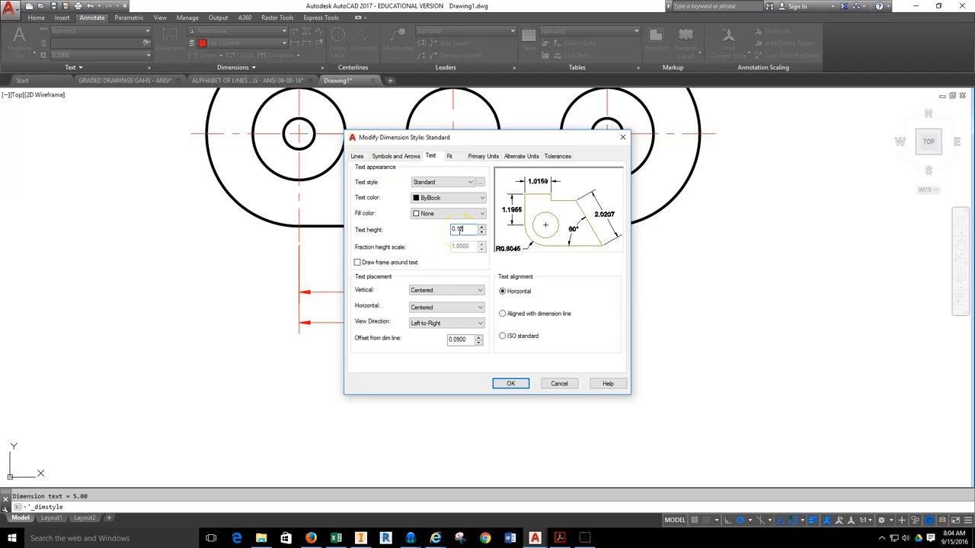
{"action": "type", "text": "0.125"}
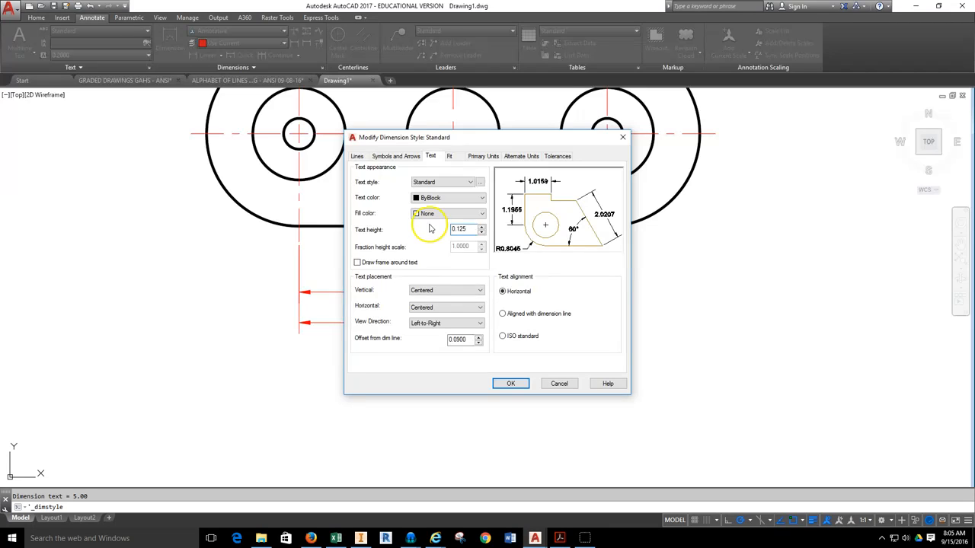
{"action": "mouse_move", "coordinate": [455, 164]}
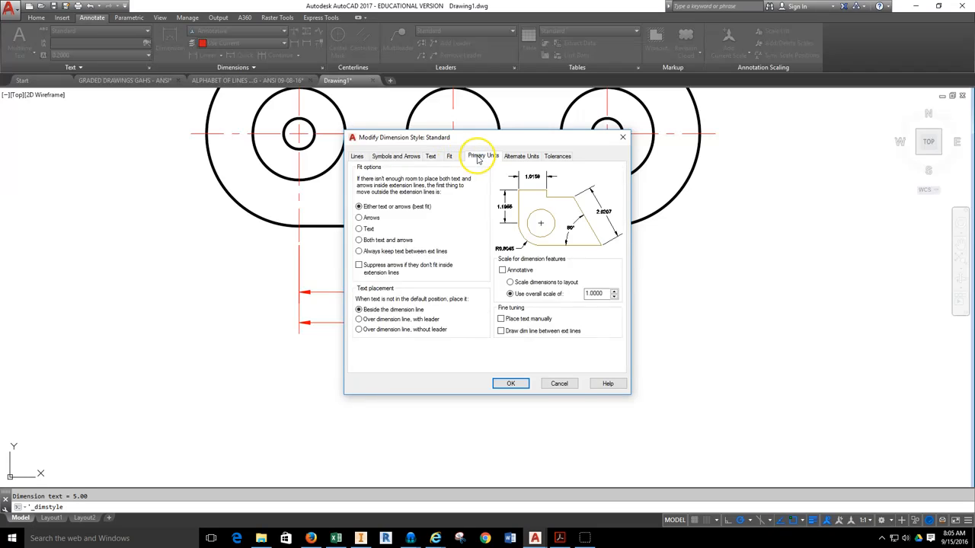
Set the Standard style's primary units precision to 0.00.
{"action": "left_click", "coordinate": [481, 156]}
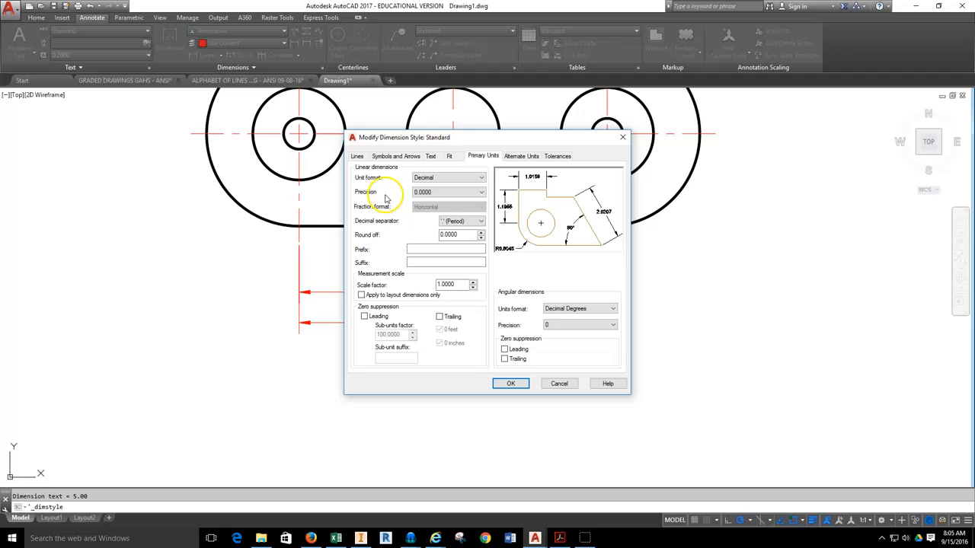
{"action": "left_click", "coordinate": [482, 192]}
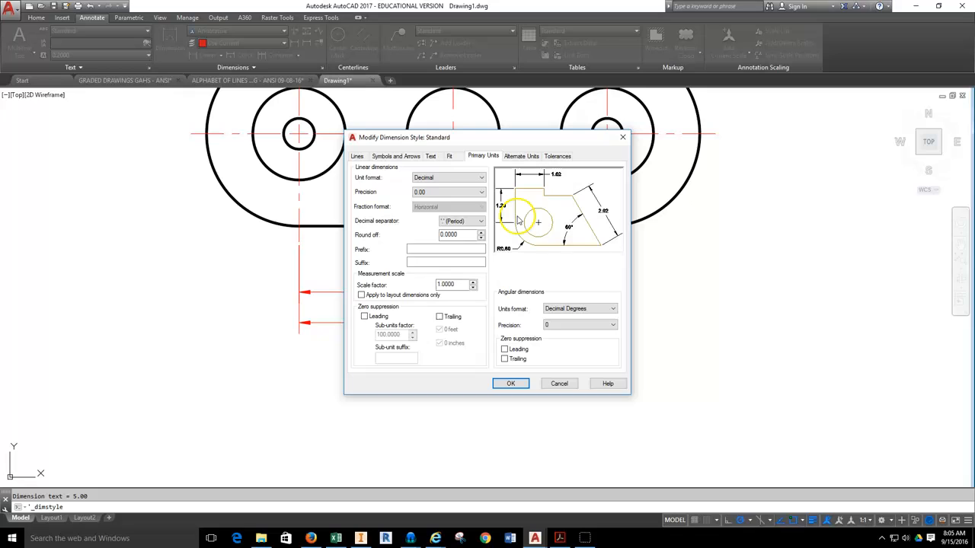
{"action": "mouse_move", "coordinate": [562, 207]}
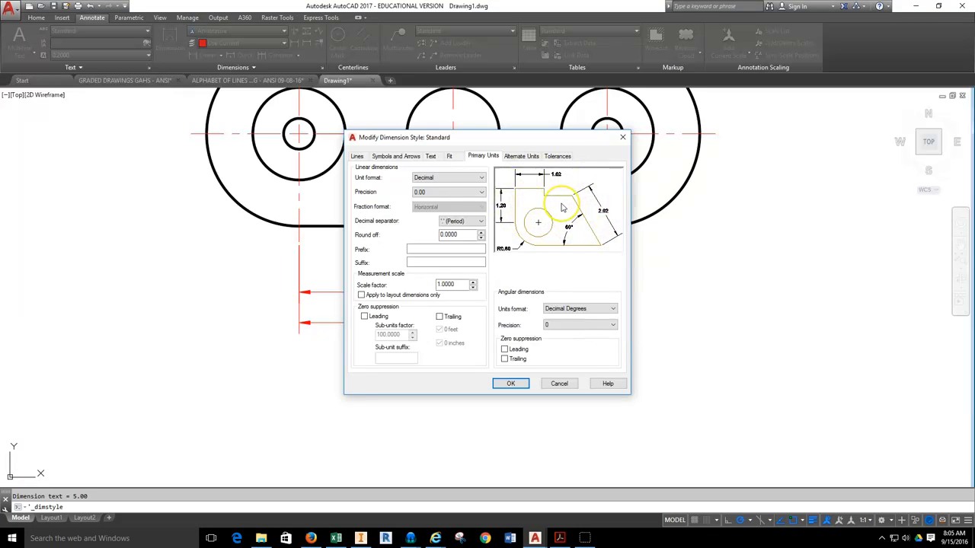
{"action": "mouse_move", "coordinate": [562, 206]}
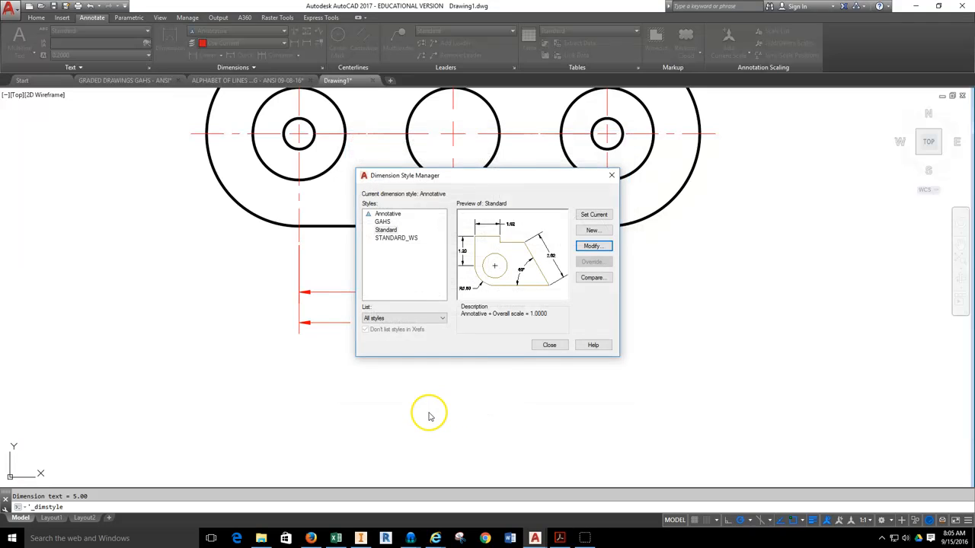
{"action": "mouse_move", "coordinate": [411, 213]}
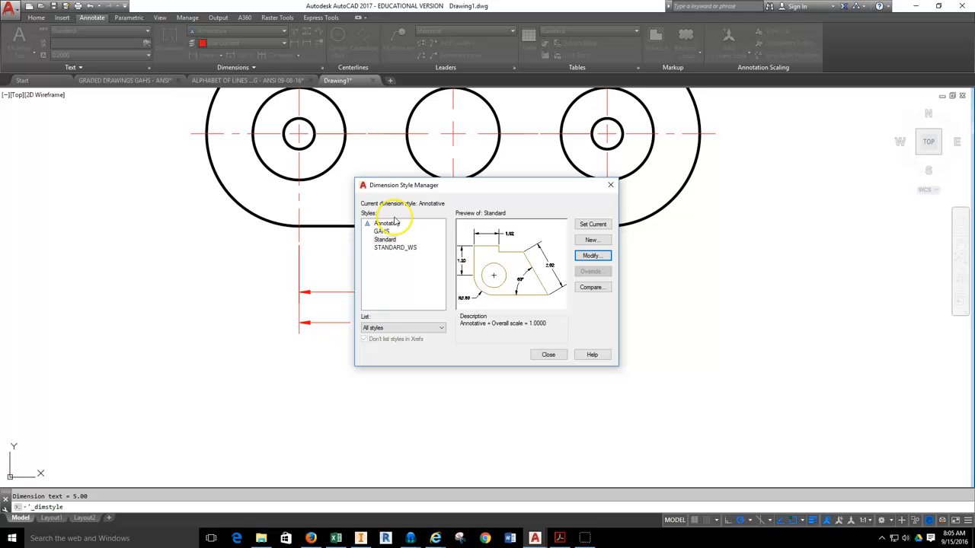
{"action": "mouse_move", "coordinate": [390, 225]}
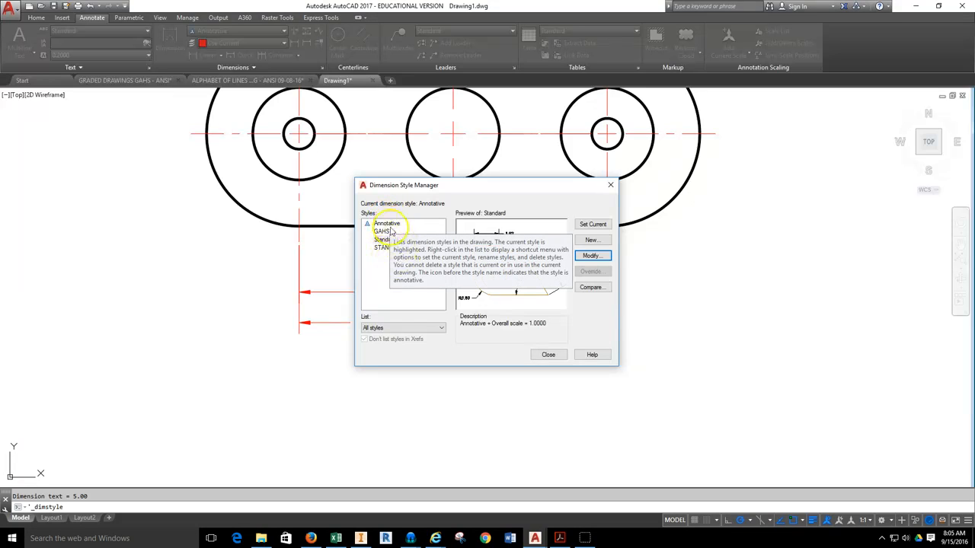
Select the Annotative style and modify it.
{"action": "left_click", "coordinate": [387, 223]}
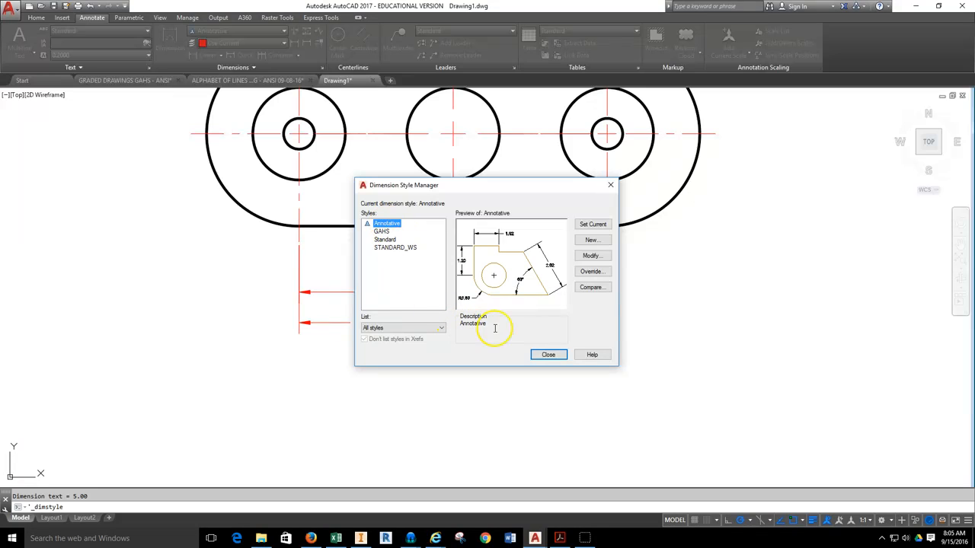
{"action": "mouse_move", "coordinate": [592, 256]}
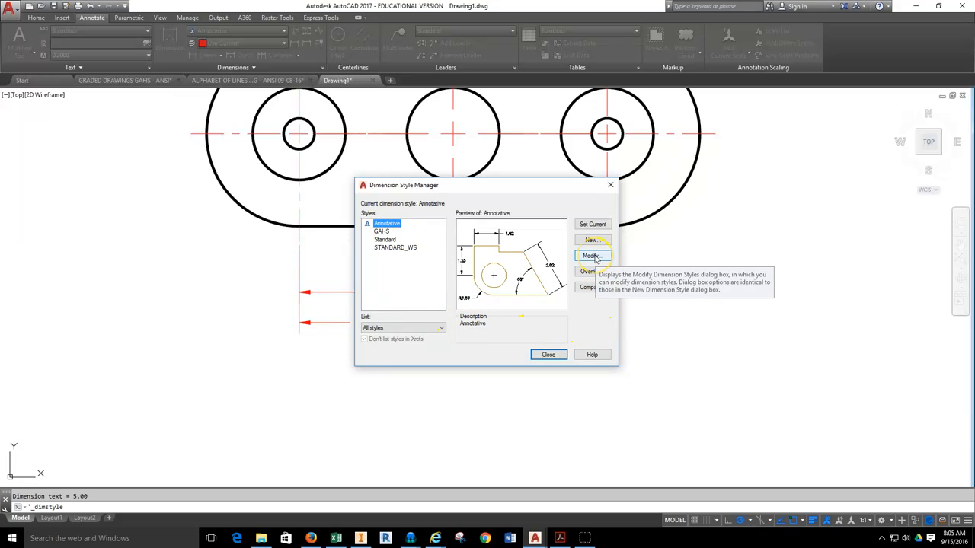
{"action": "left_click", "coordinate": [592, 256]}
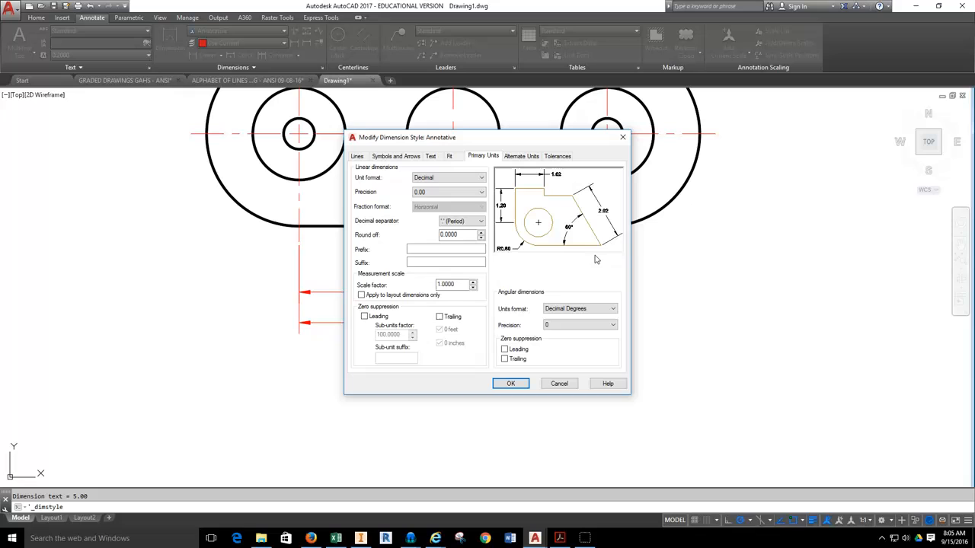
Give the Annotative style matching text height and 0.00 precision, then close the style manager.
{"action": "left_click", "coordinate": [429, 155]}
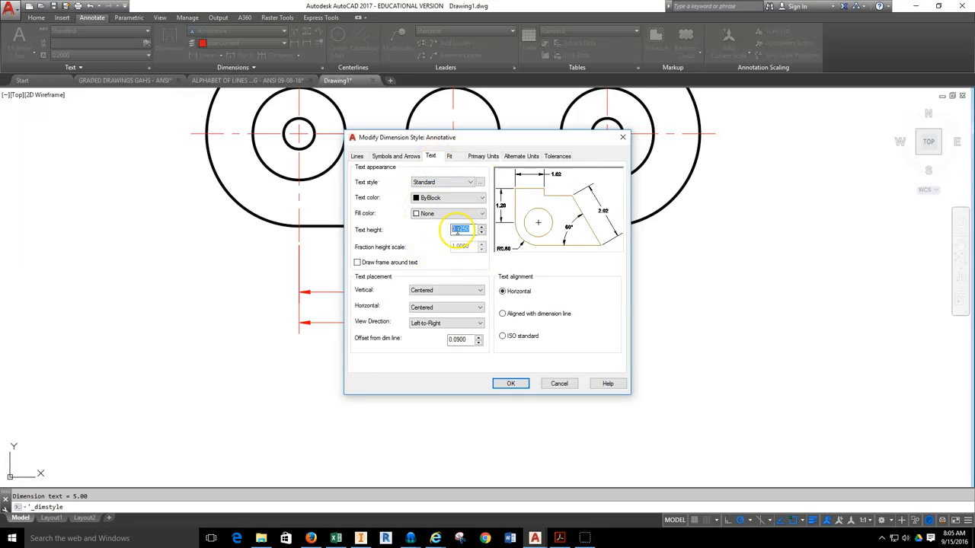
{"action": "mouse_move", "coordinate": [463, 228]}
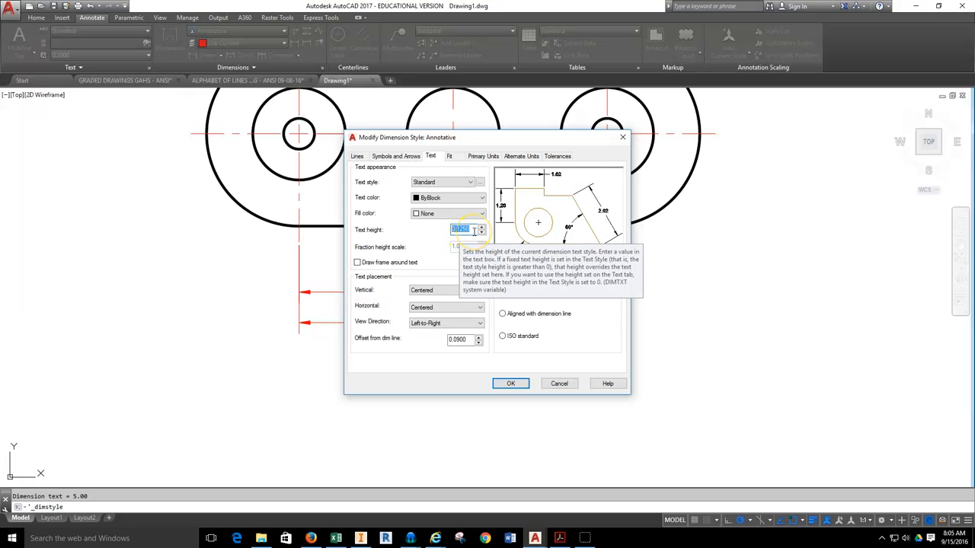
{"action": "mouse_move", "coordinate": [428, 238]}
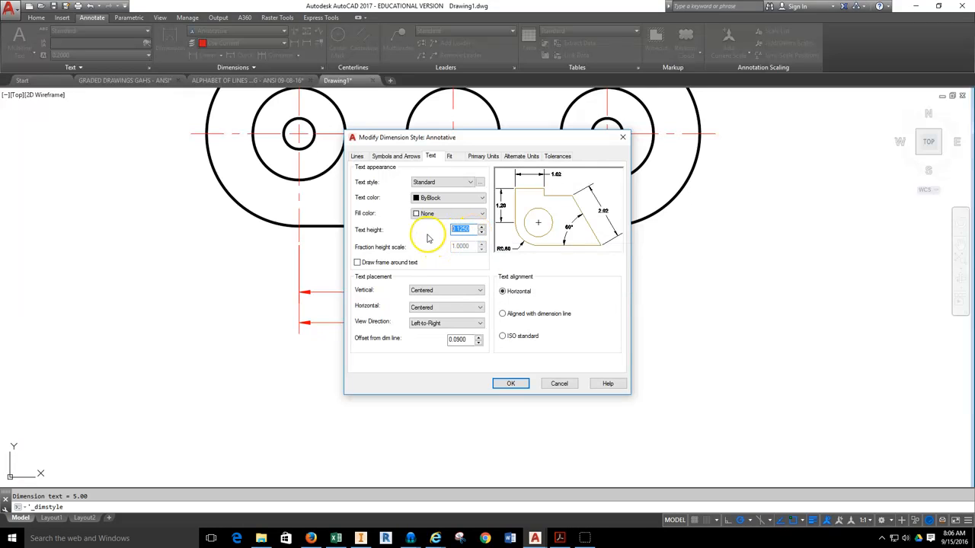
{"action": "left_click", "coordinate": [482, 155]}
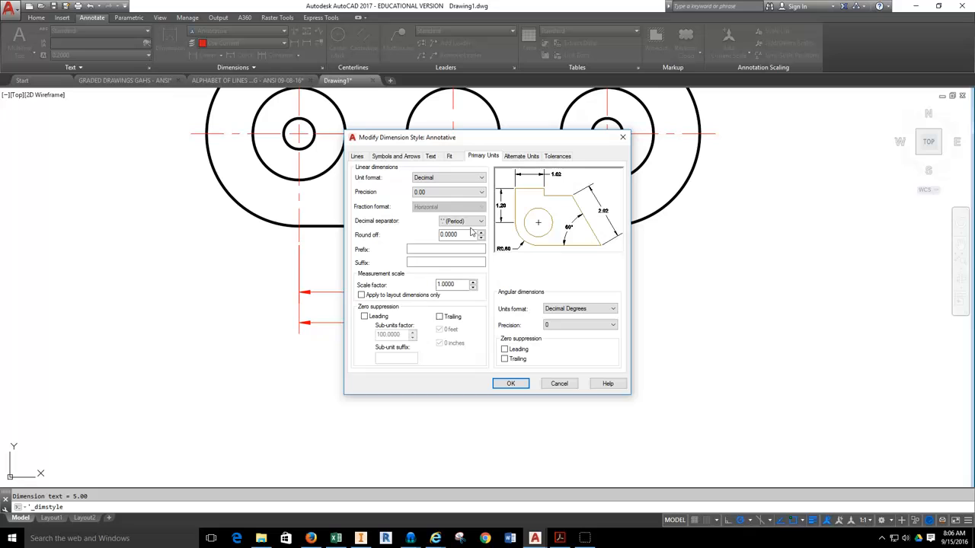
{"action": "left_click", "coordinate": [511, 384]}
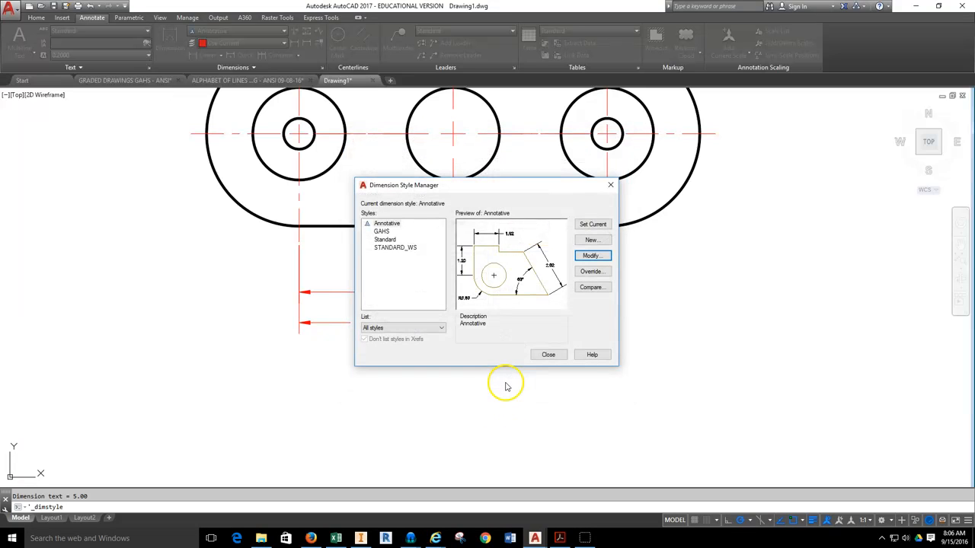
{"action": "left_click", "coordinate": [548, 354]}
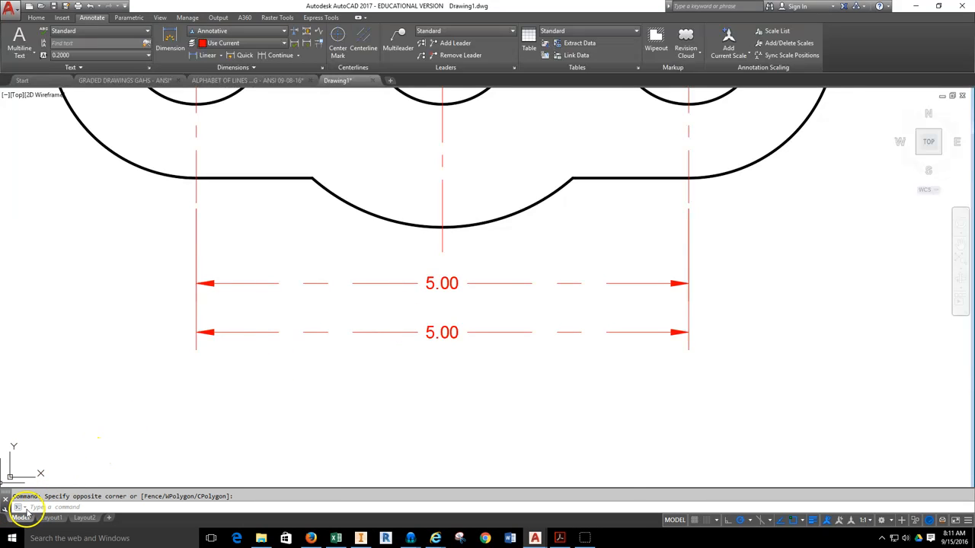
On Layout1, set the viewport scale to 1:1 from the status-bar scale list.
{"action": "left_click", "coordinate": [52, 518]}
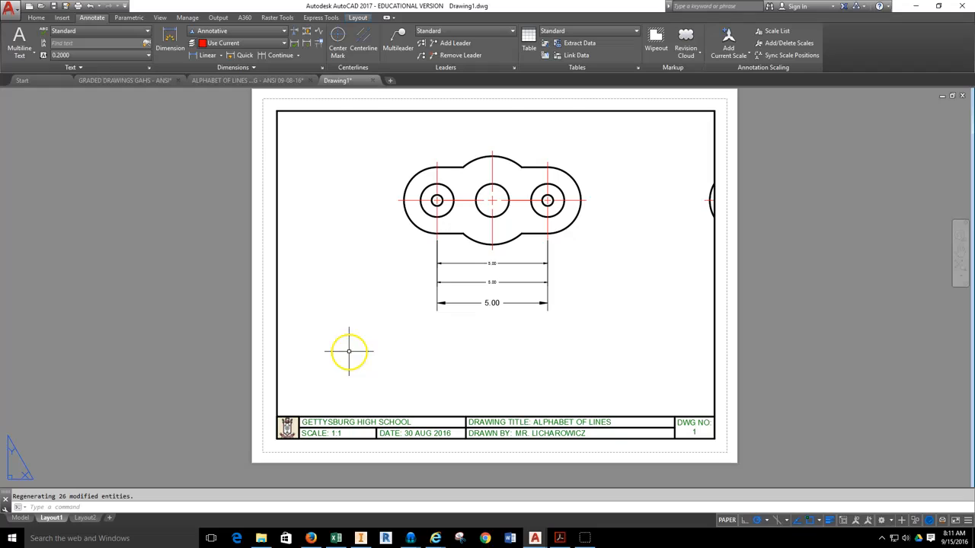
{"action": "mouse_move", "coordinate": [439, 345]}
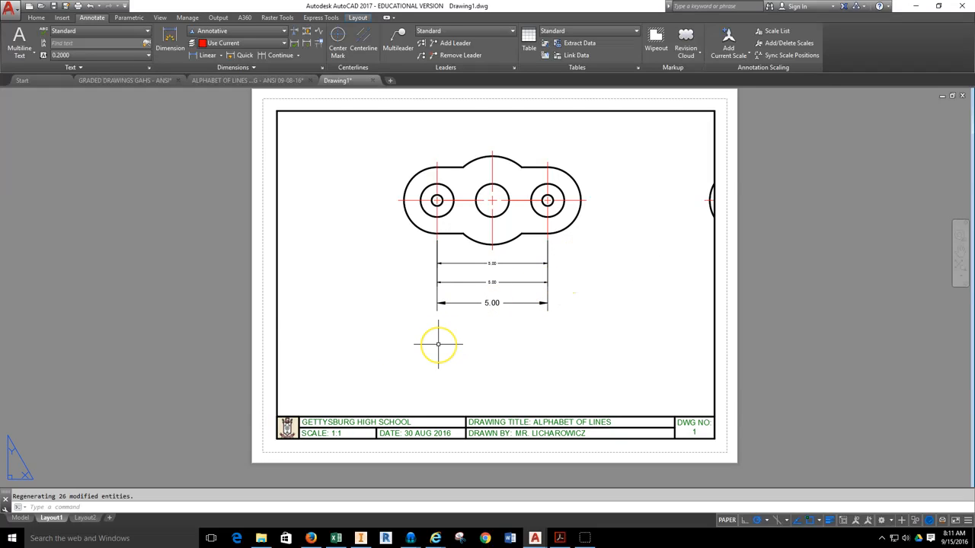
{"action": "mouse_move", "coordinate": [509, 323]}
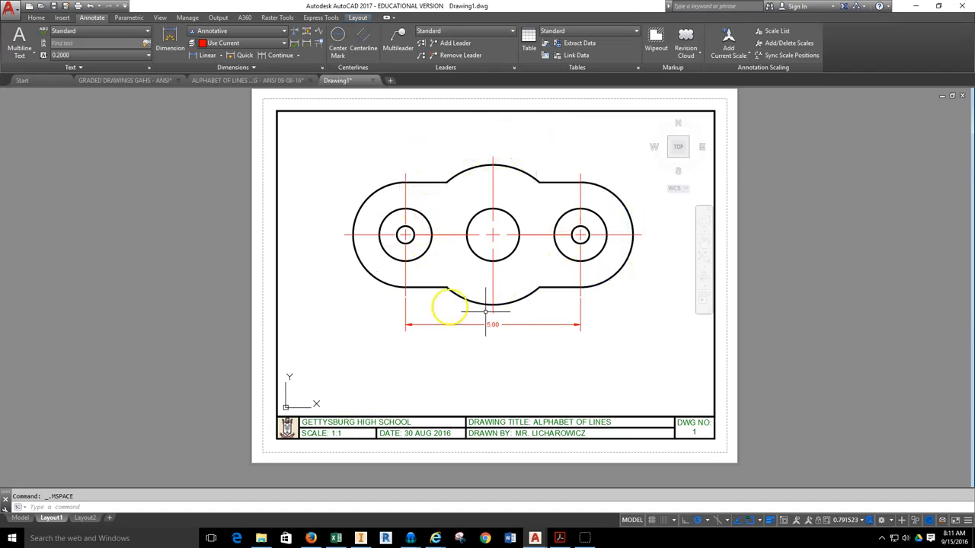
{"action": "mouse_move", "coordinate": [850, 519]}
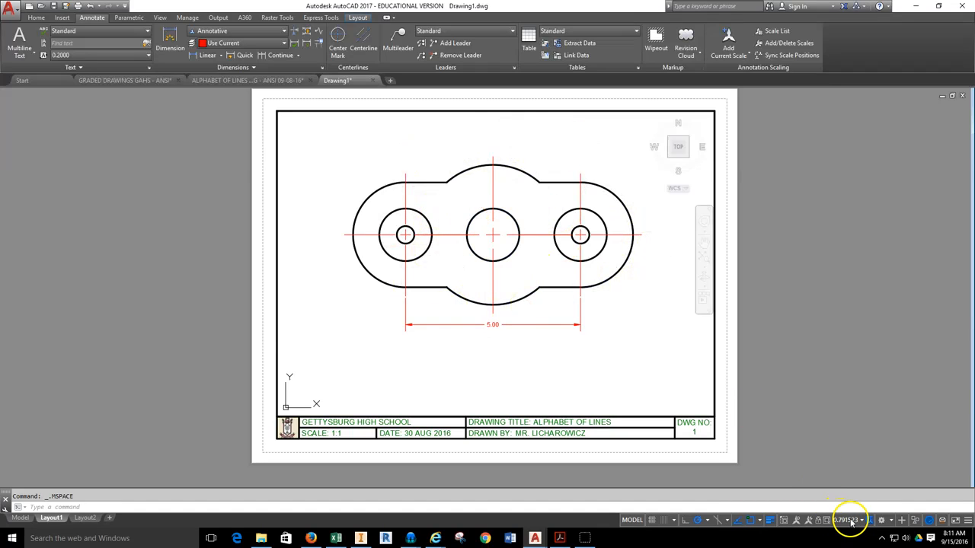
{"action": "left_click", "coordinate": [847, 521]}
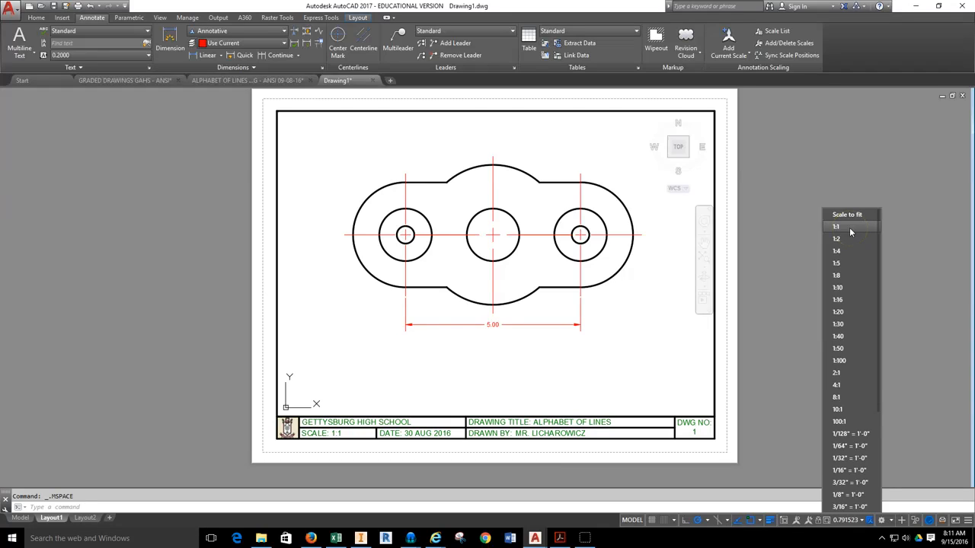
{"action": "left_click", "coordinate": [836, 226]}
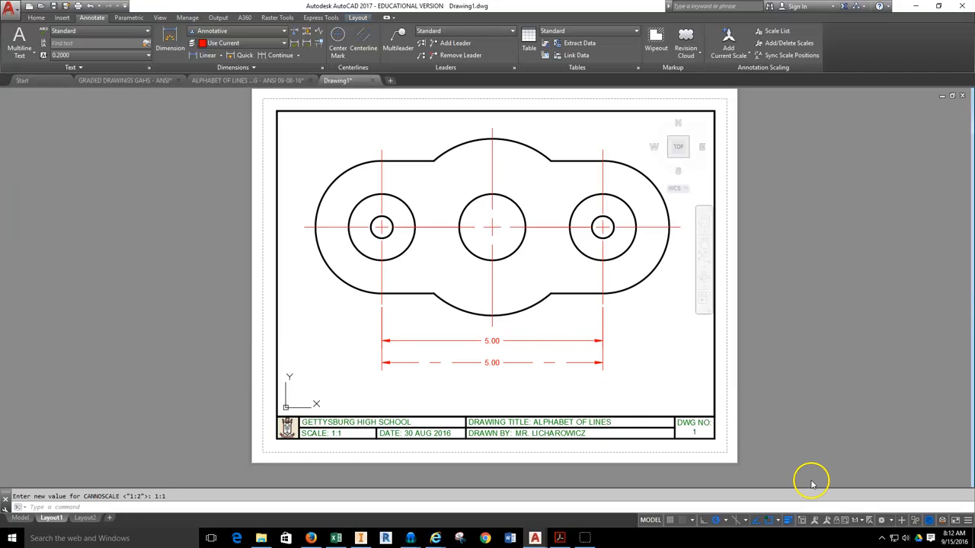
{"action": "mouse_move", "coordinate": [859, 237]}
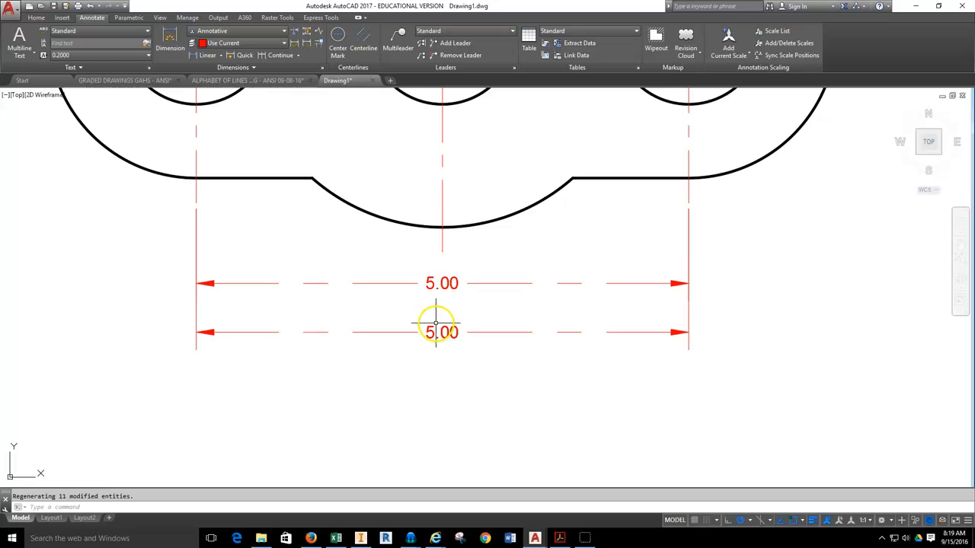
{"action": "left_click", "coordinate": [441, 332]}
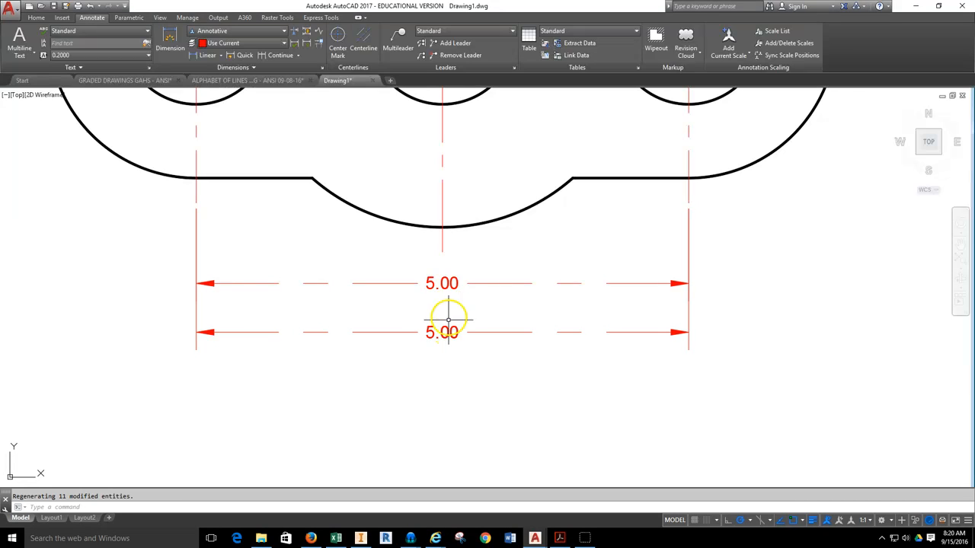
{"action": "mouse_move", "coordinate": [445, 332]}
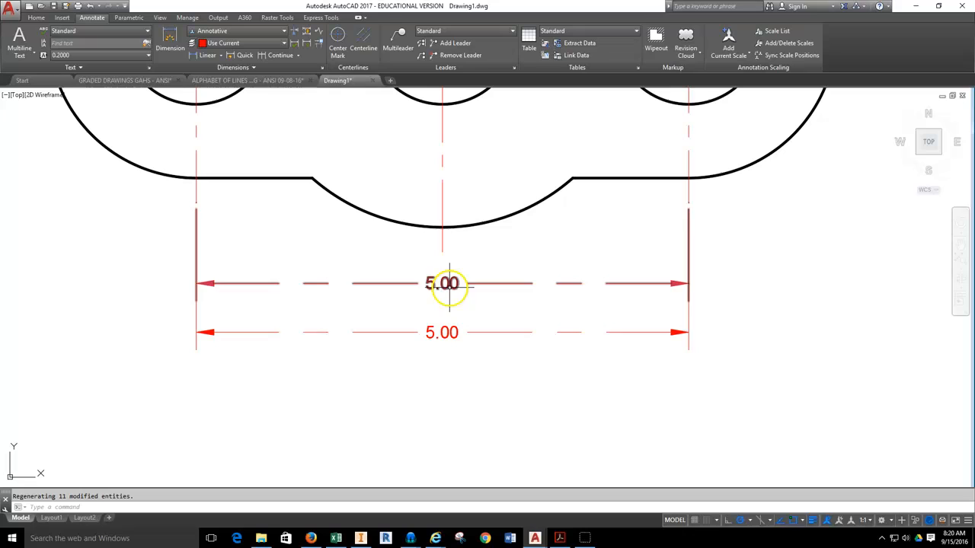
{"action": "mouse_move", "coordinate": [448, 285]}
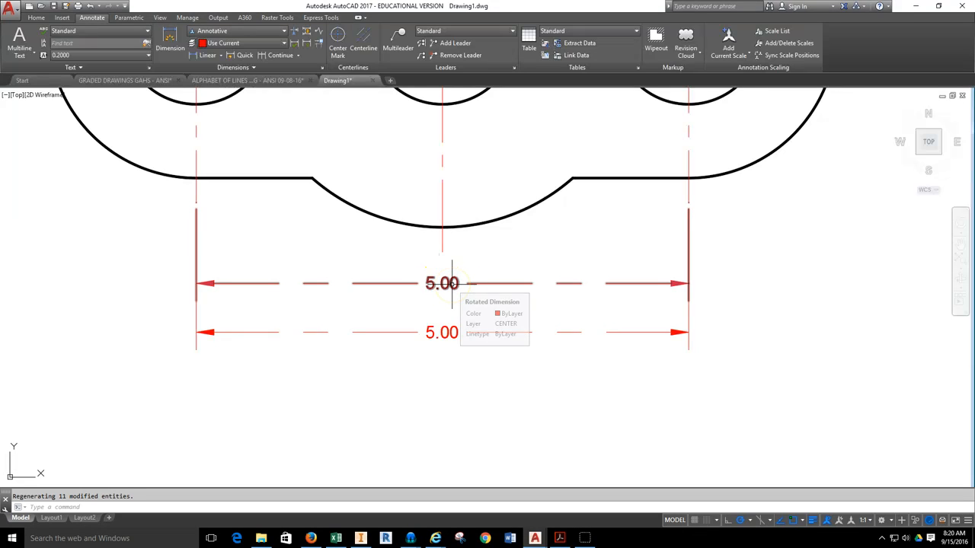
{"action": "mouse_move", "coordinate": [441, 332]}
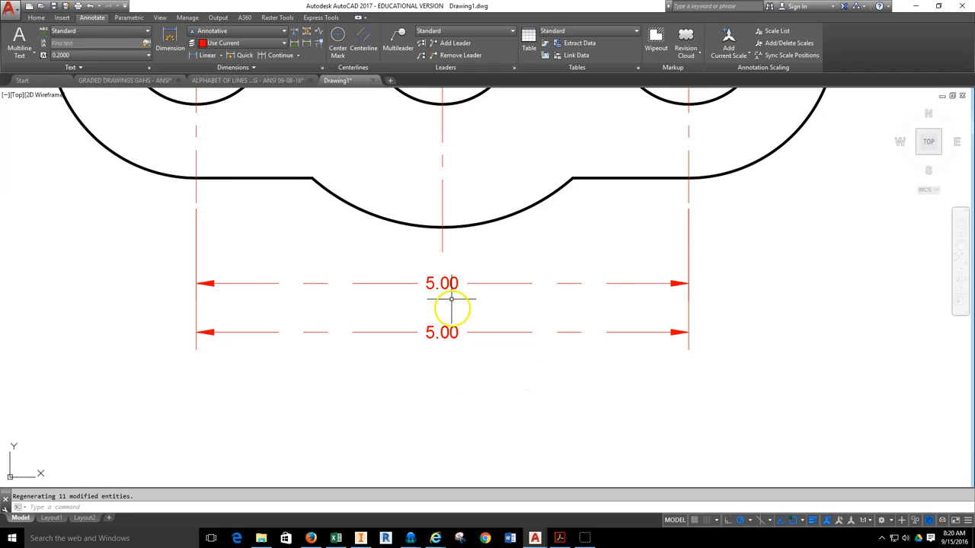
{"action": "mouse_move", "coordinate": [448, 305]}
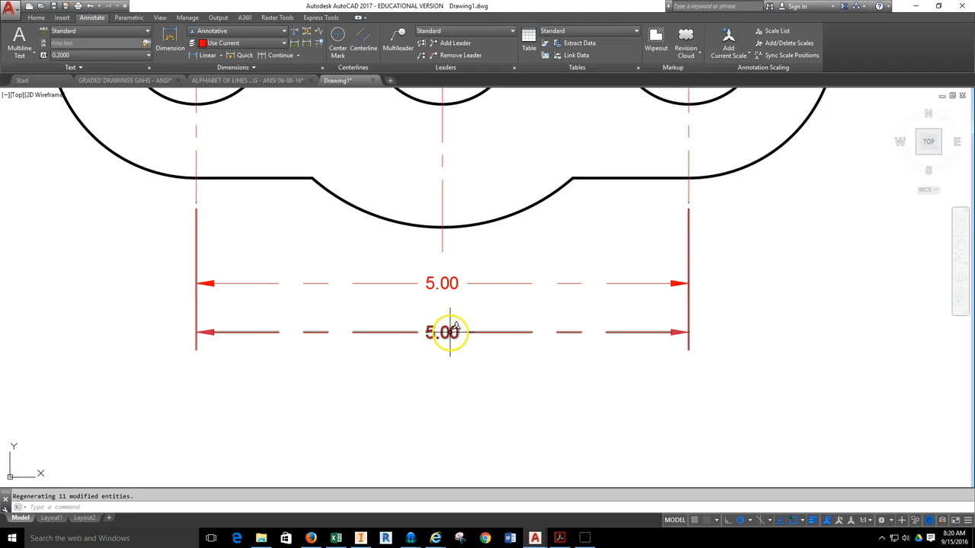
Switch from model space to the Layout1 sheet.
{"action": "left_click", "coordinate": [51, 518]}
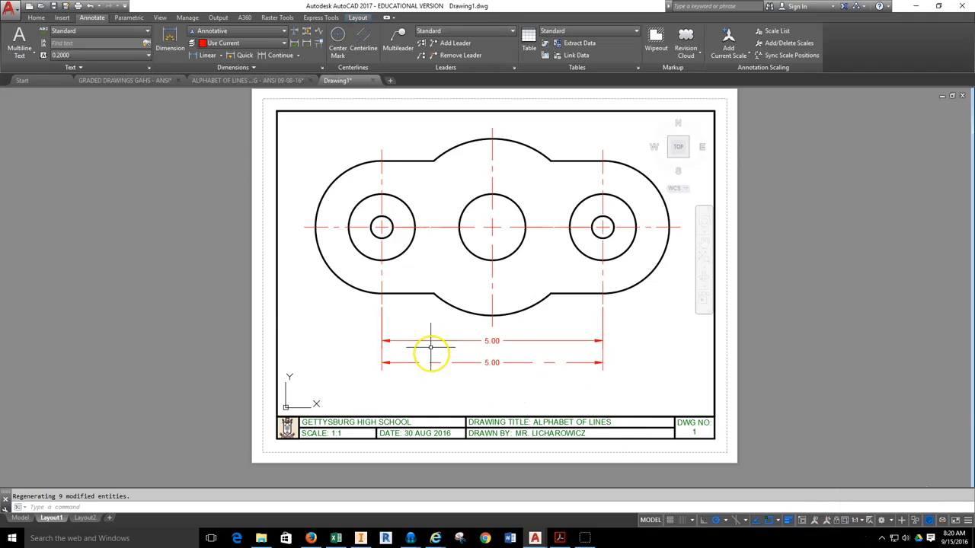
{"action": "mouse_move", "coordinate": [857, 521]}
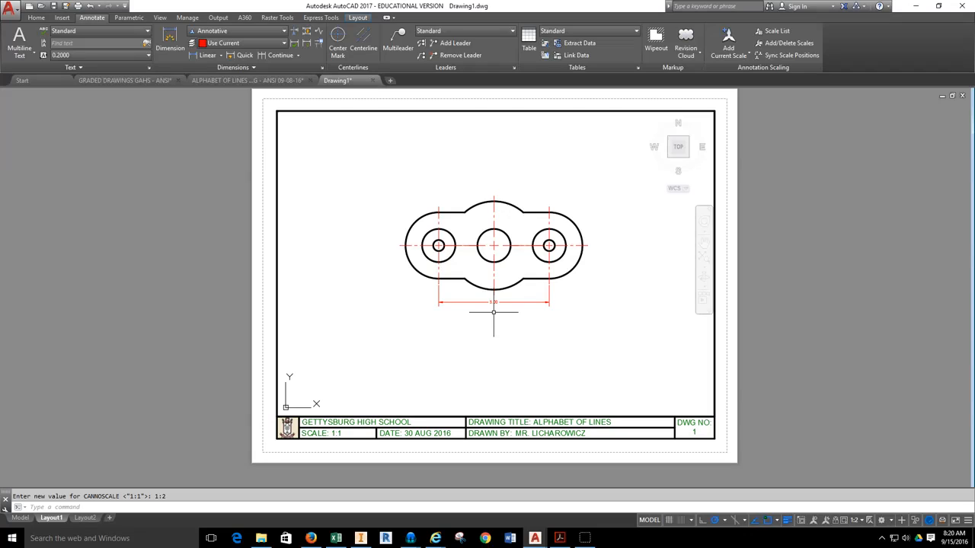
{"action": "mouse_move", "coordinate": [493, 314]}
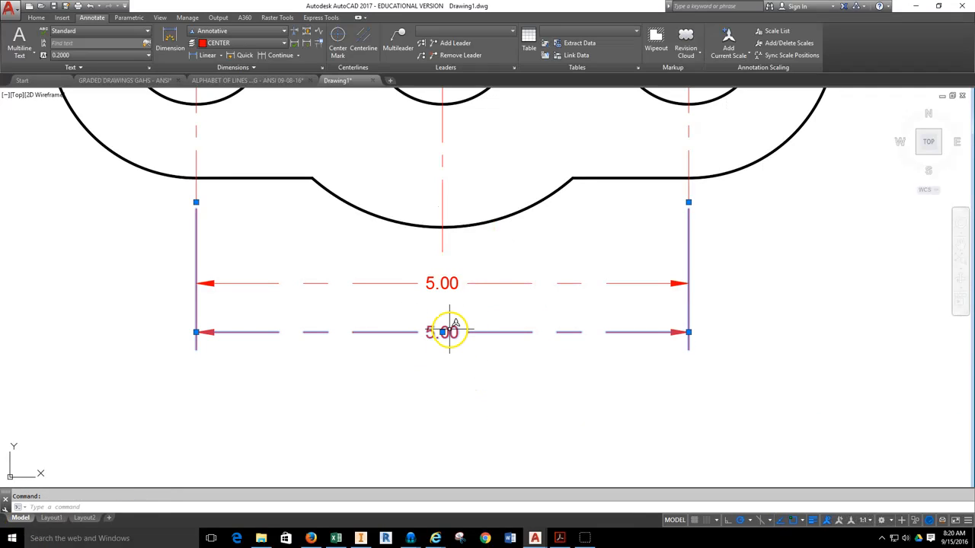
Add the 1:2 annotation scale to the lower 5.00 dimension via Annotative Object Scale.
{"action": "right_click", "coordinate": [449, 333]}
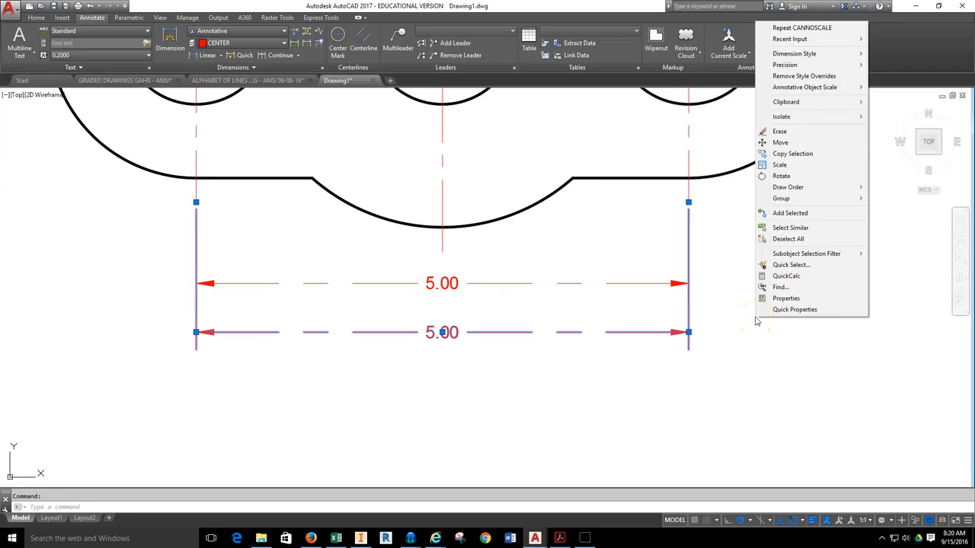
{"action": "mouse_move", "coordinate": [804, 87]}
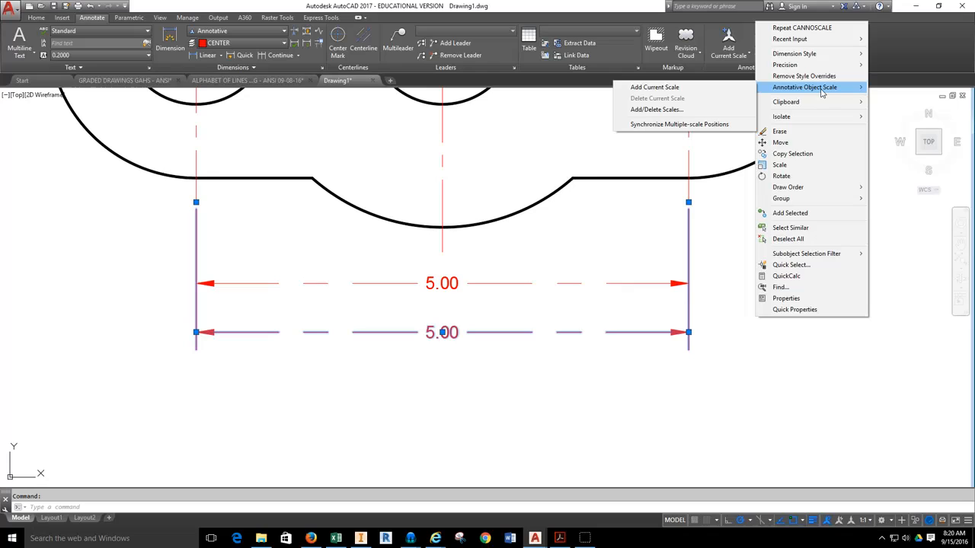
{"action": "mouse_move", "coordinate": [804, 87]}
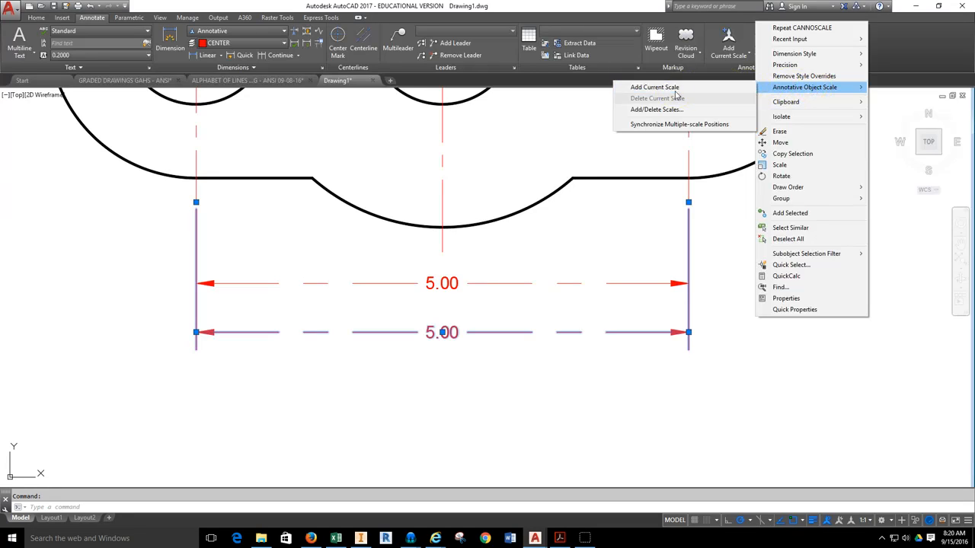
{"action": "mouse_move", "coordinate": [655, 110]}
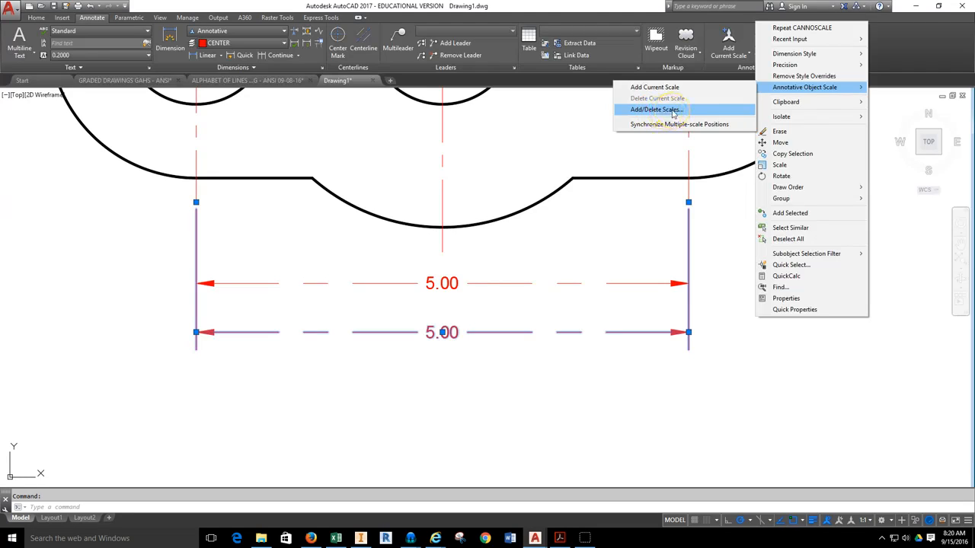
{"action": "left_click", "coordinate": [655, 110]}
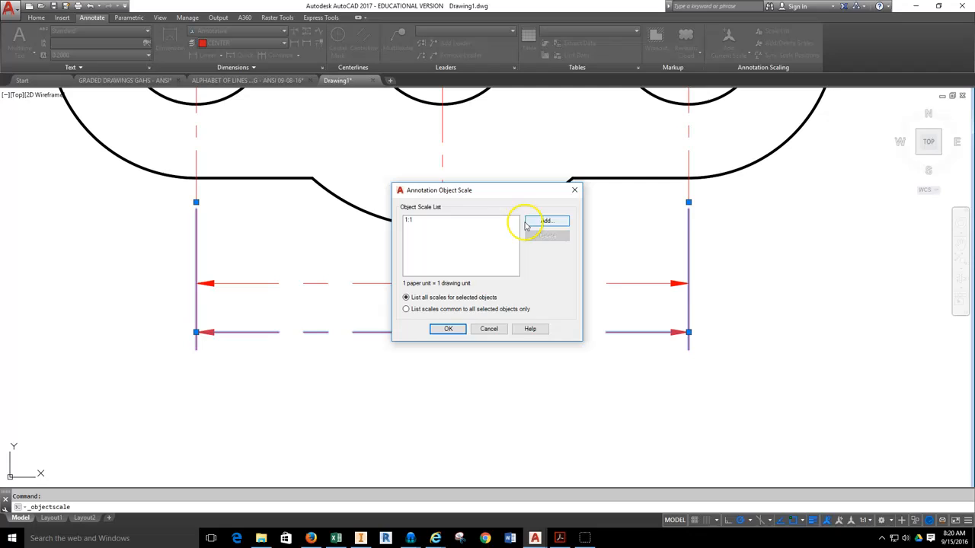
{"action": "left_click", "coordinate": [545, 219]}
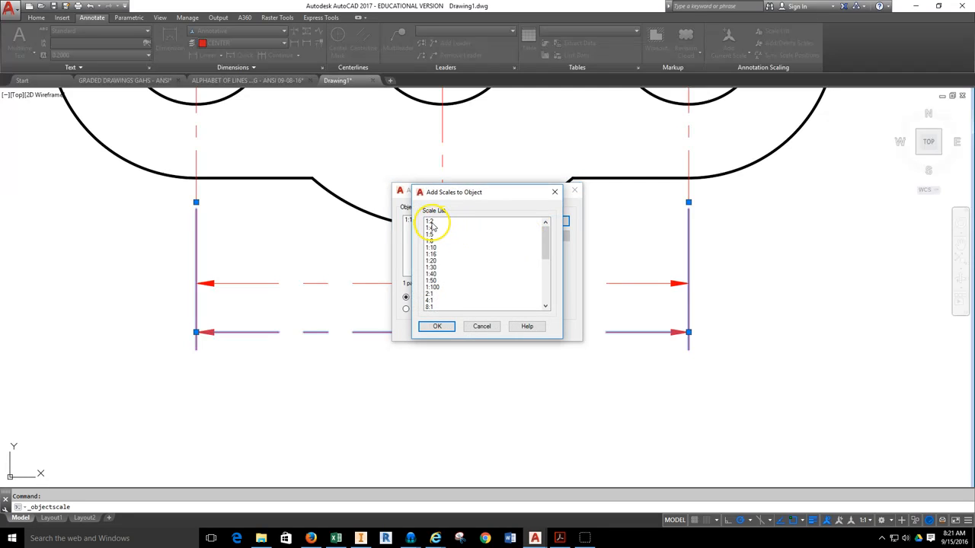
{"action": "left_click", "coordinate": [435, 326]}
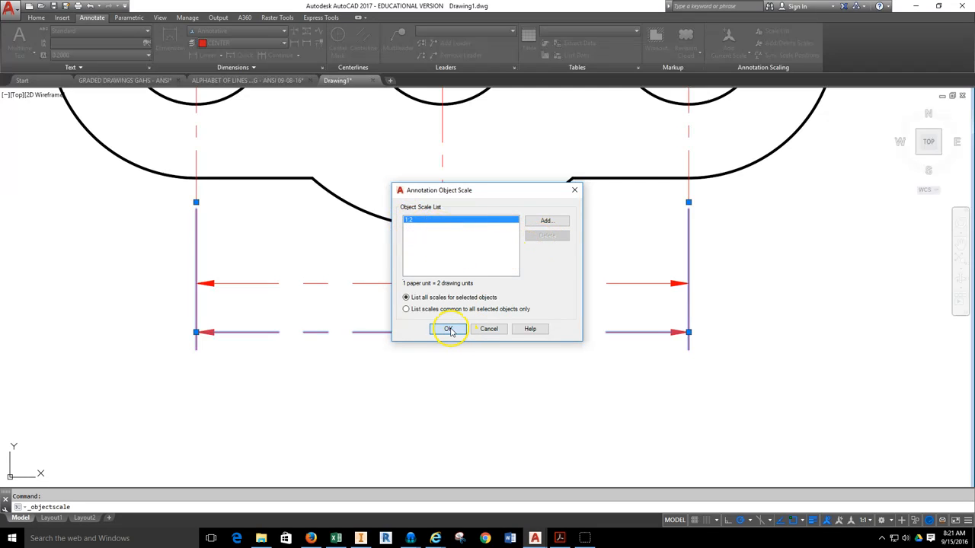
{"action": "left_click", "coordinate": [448, 329]}
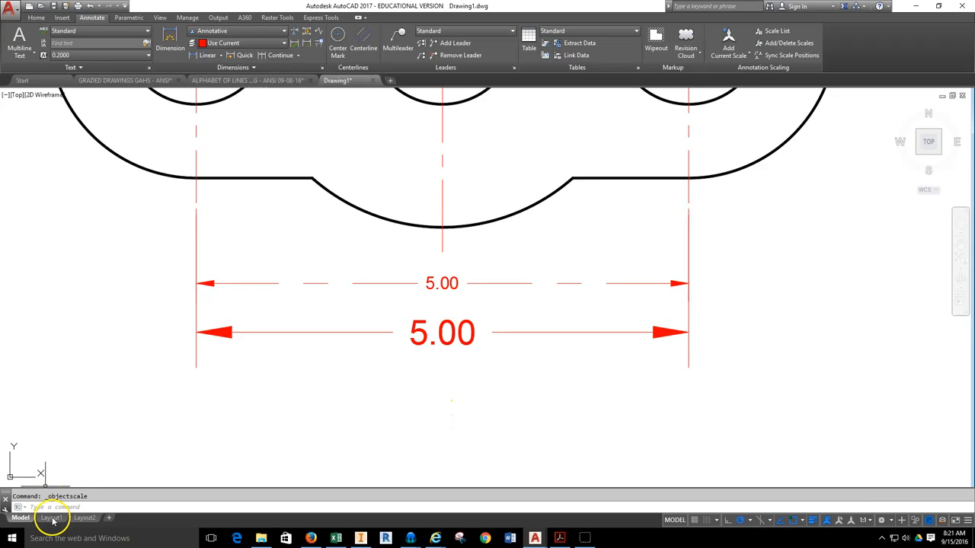
On Layout1, set the viewport scale to 1:2.
{"action": "left_click", "coordinate": [50, 518]}
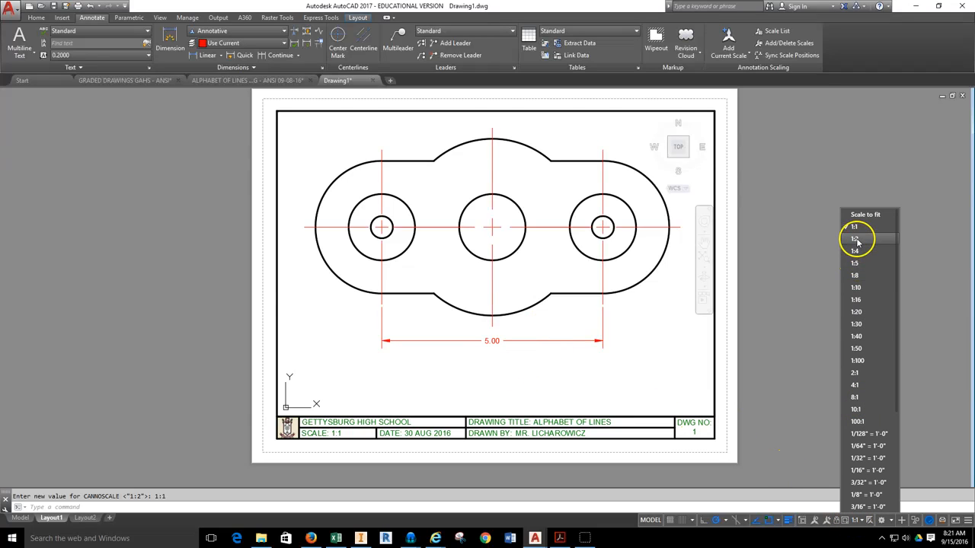
{"action": "left_click", "coordinate": [853, 238]}
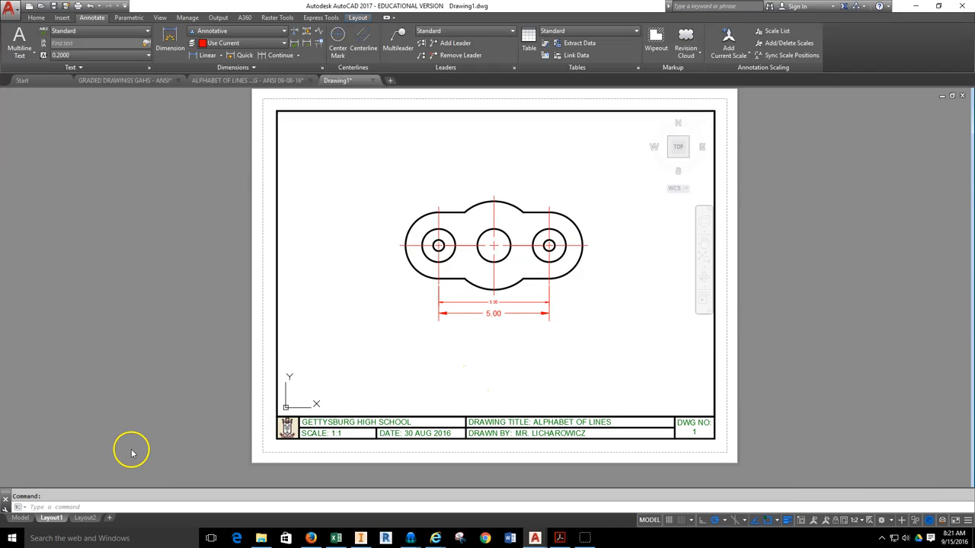